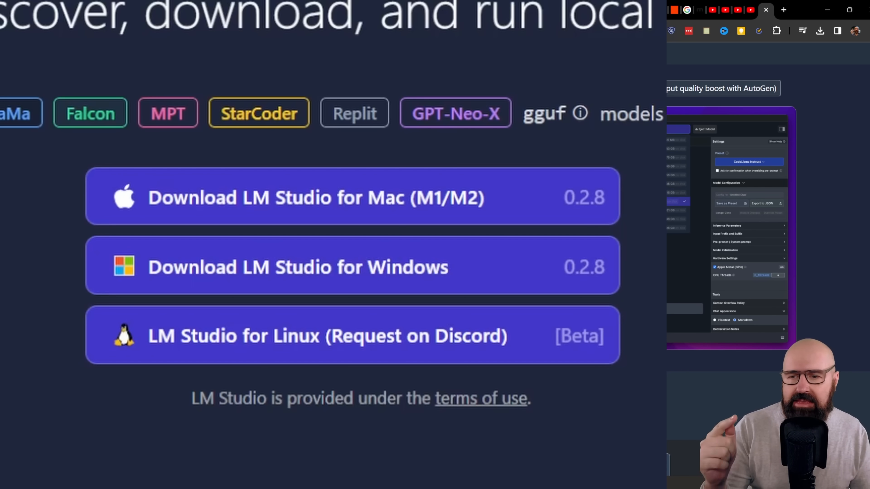
Browse the WizardLM search results and show the files of the Falcon-7B-GGML result.
click(749, 161)
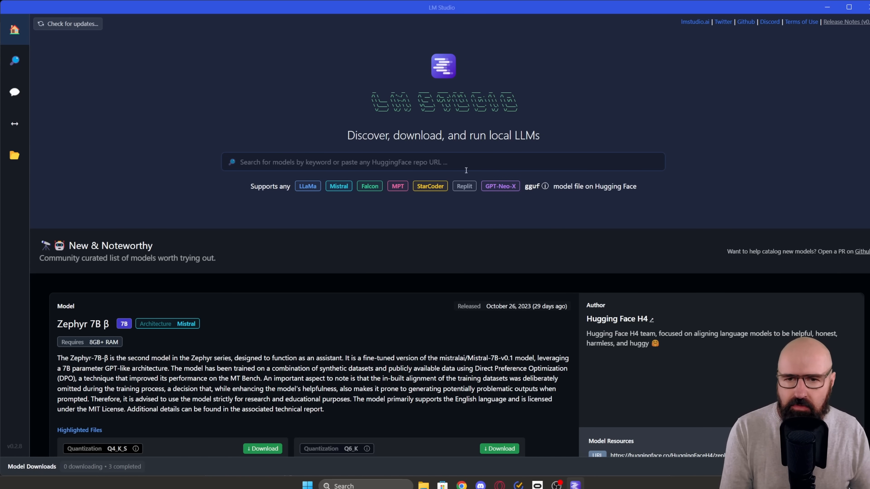
scroll(down, 3)
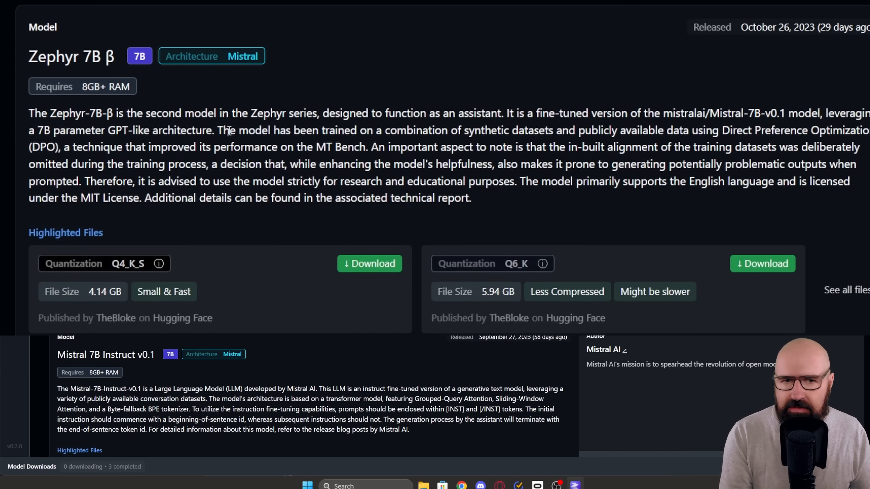
mouse_move(449, 270)
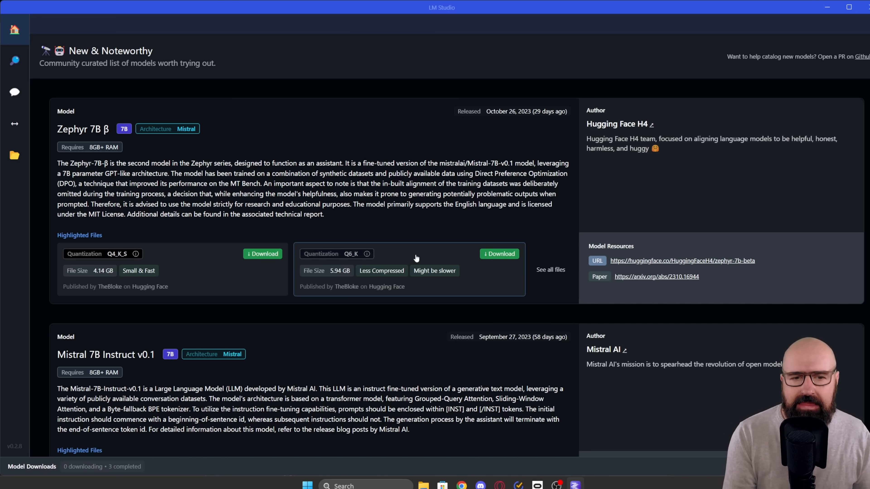
mouse_move(425, 338)
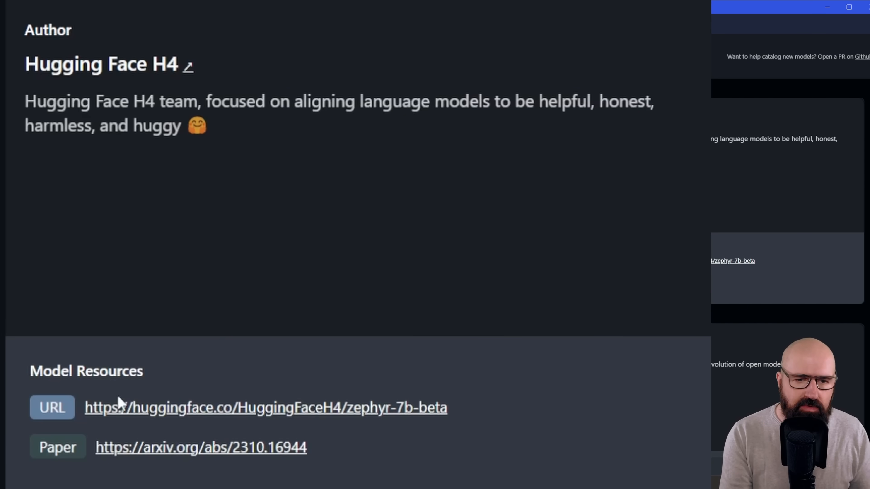
mouse_move(74, 183)
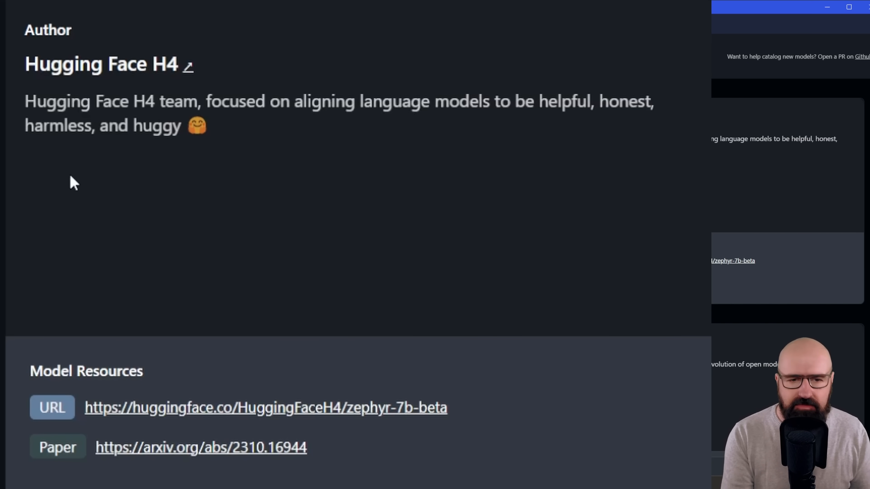
mouse_move(143, 460)
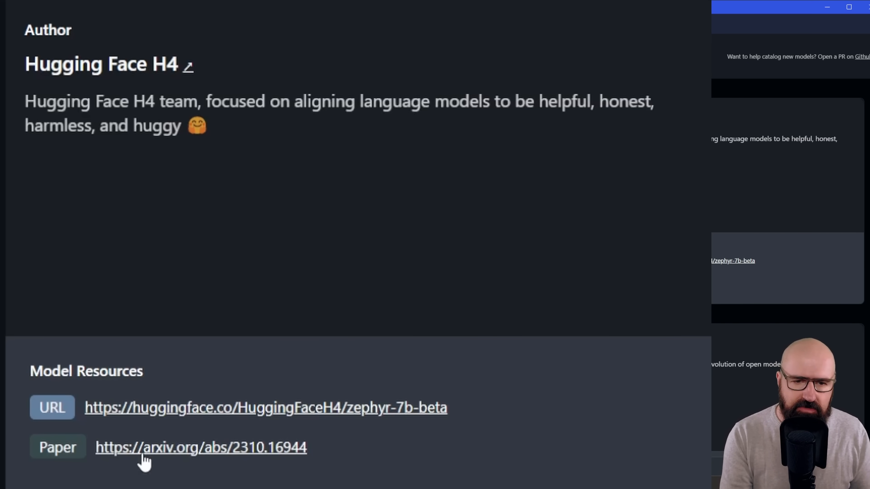
mouse_move(164, 450)
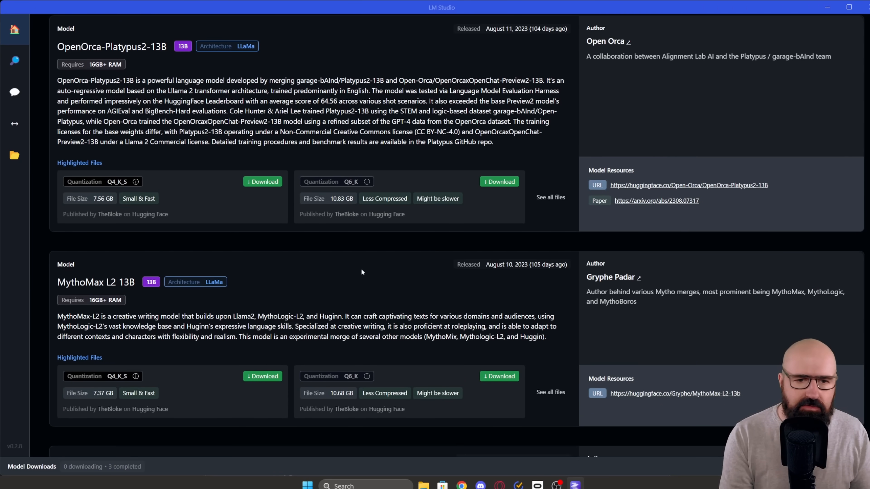
scroll(up, 3)
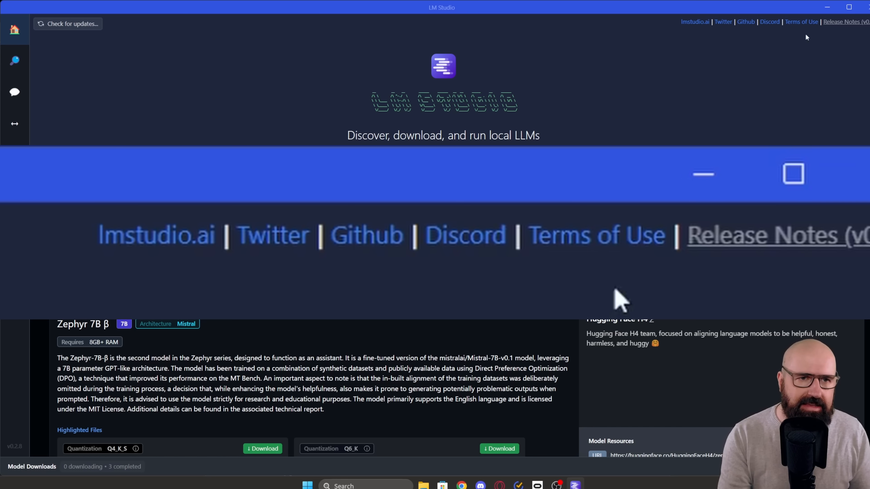
mouse_move(455, 283)
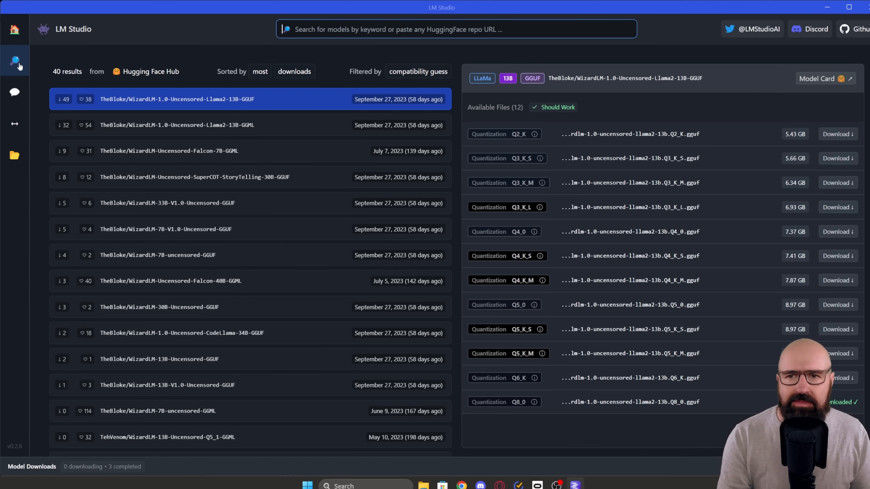
scroll(down, 3)
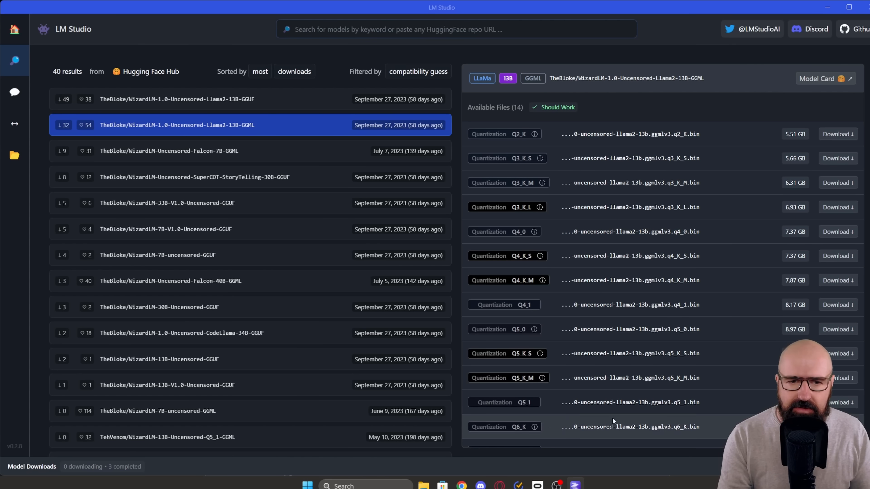
click(168, 151)
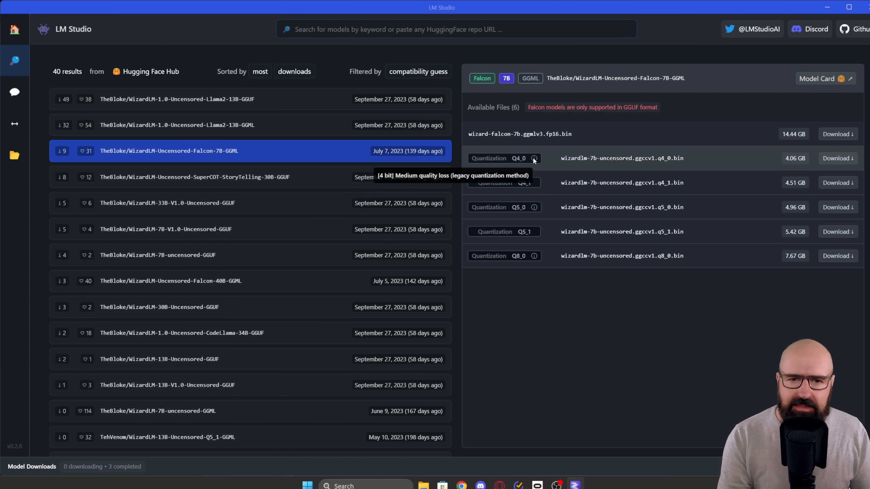
mouse_move(783, 208)
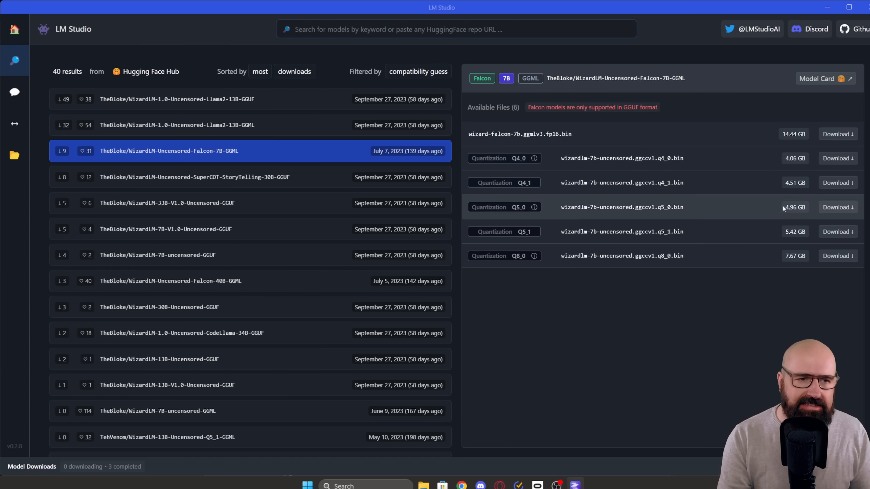
mouse_move(577, 327)
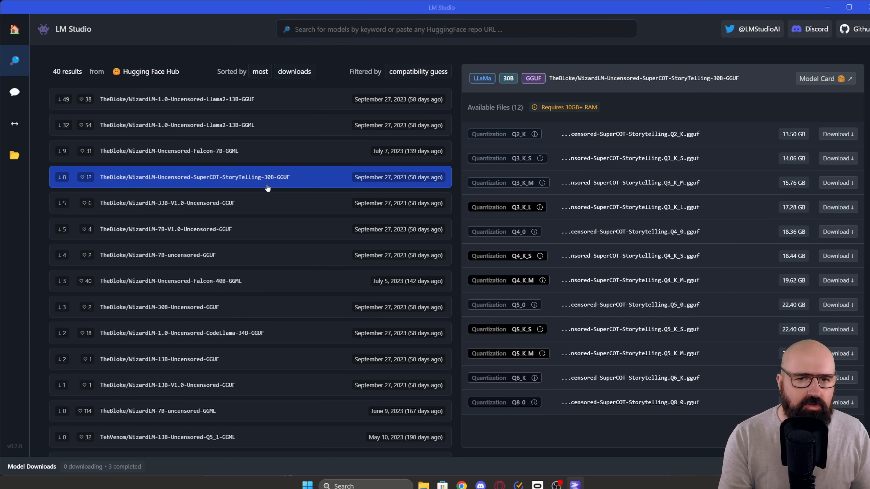
mouse_move(248, 151)
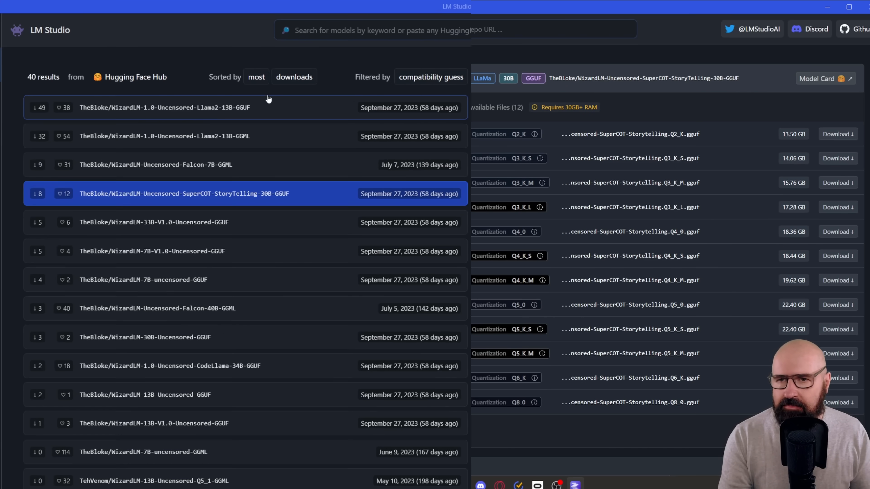
click(256, 77)
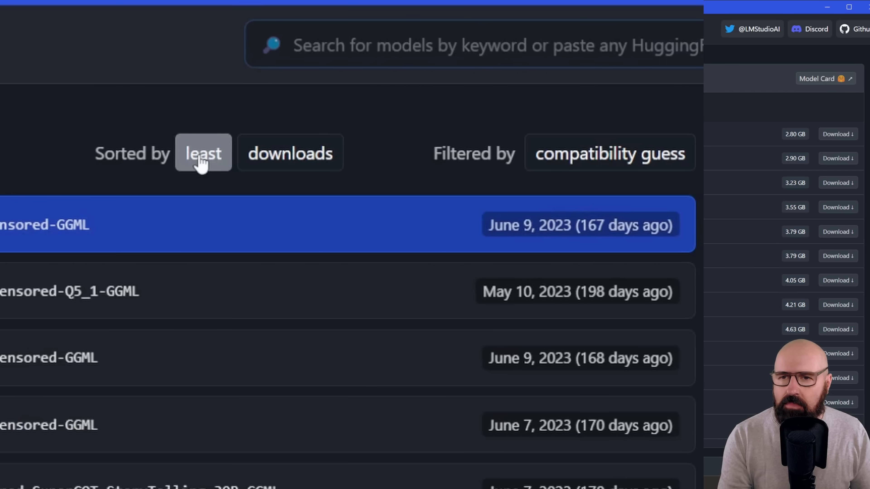
click(203, 153)
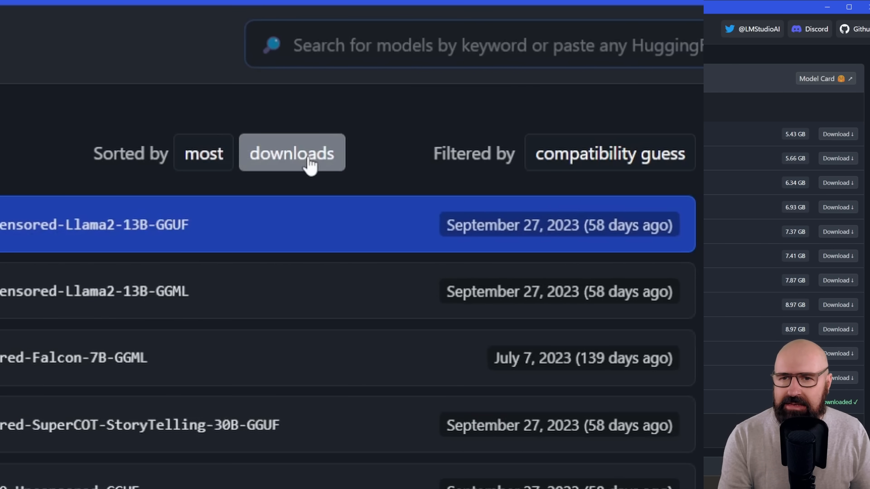
click(292, 154)
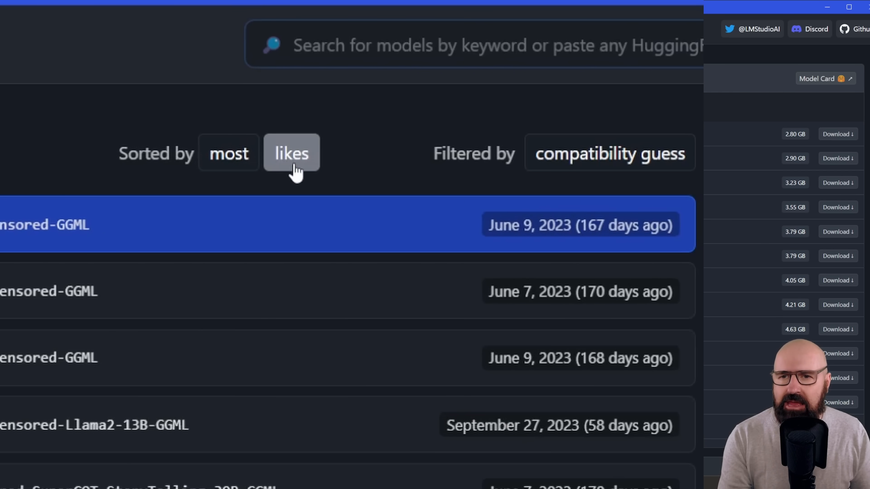
click(292, 153)
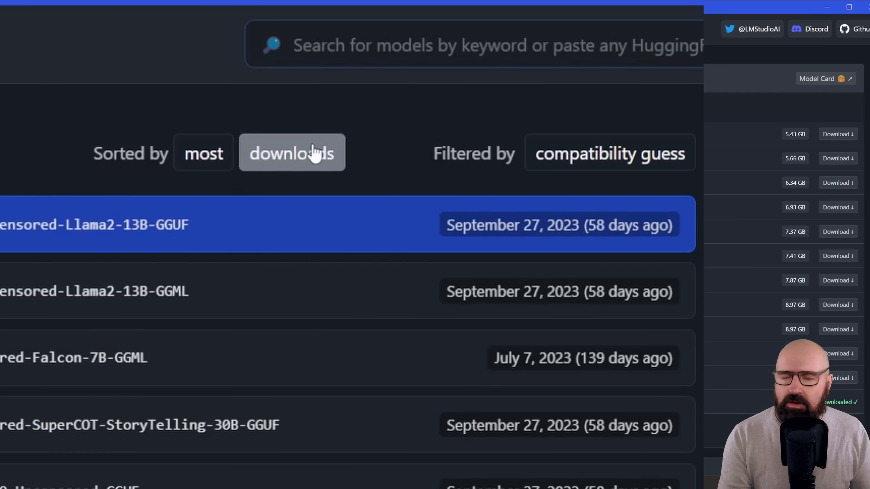
mouse_move(341, 193)
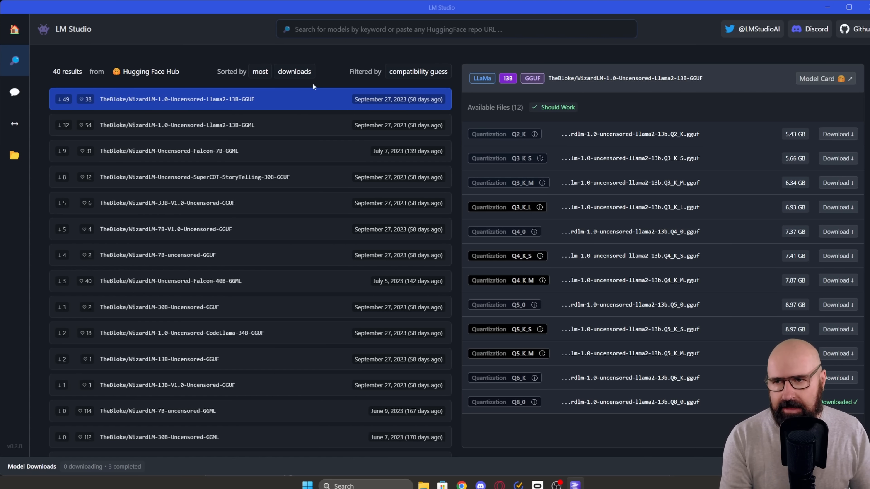
mouse_move(567, 103)
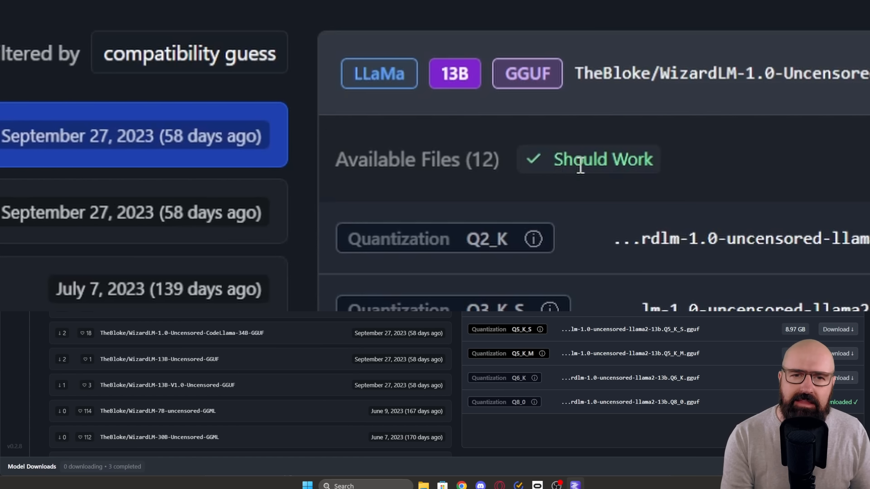
mouse_move(698, 169)
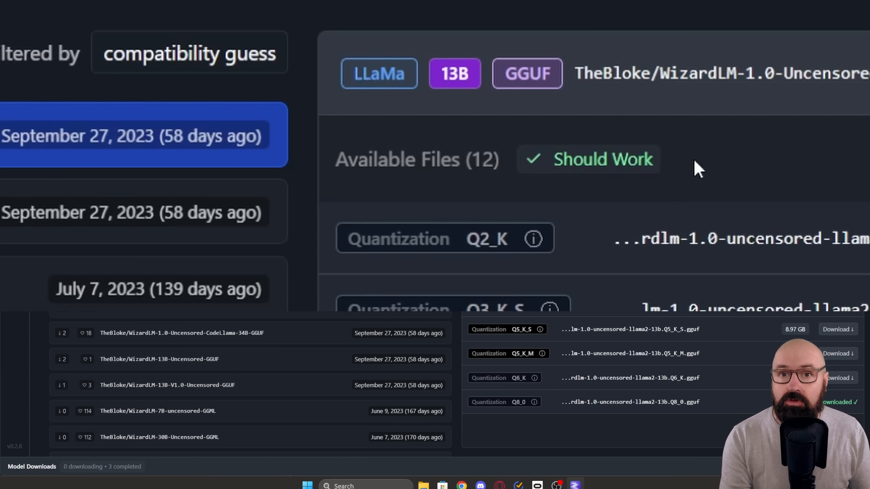
mouse_move(546, 184)
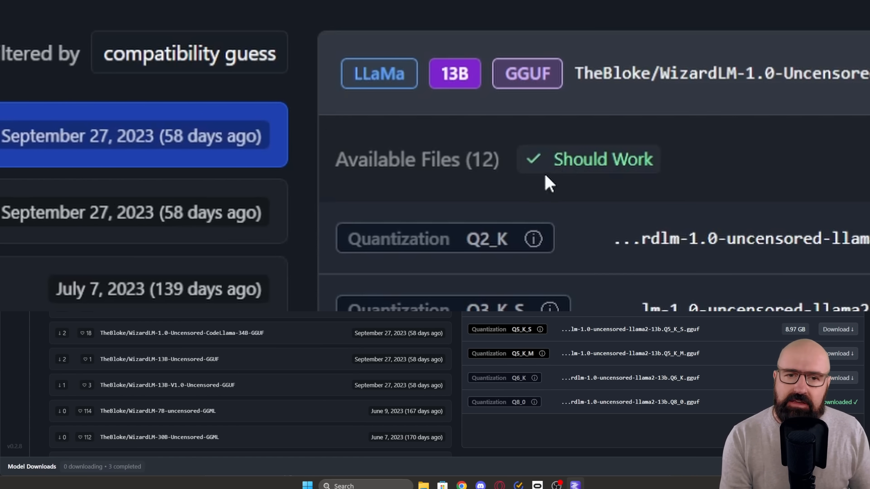
mouse_move(635, 154)
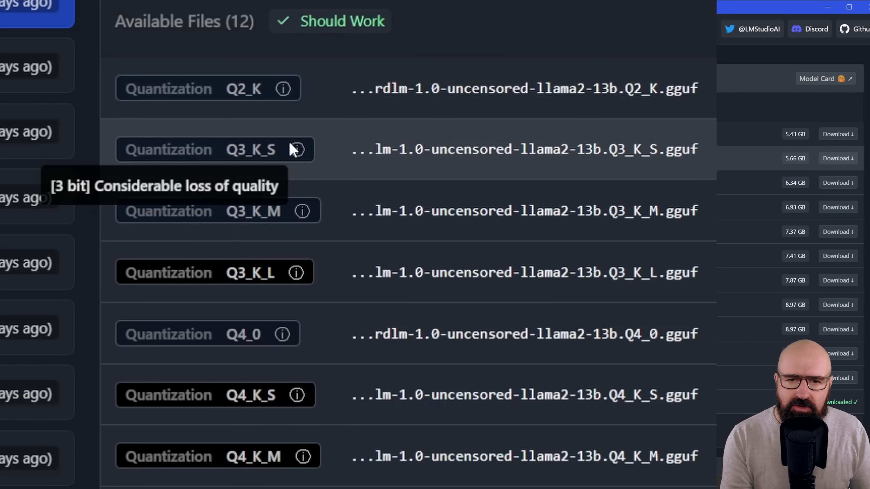
mouse_move(297, 273)
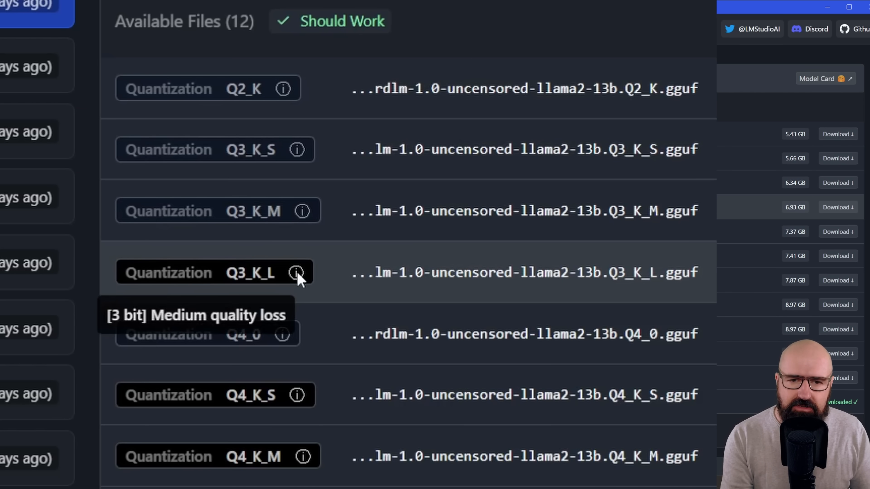
mouse_move(296, 395)
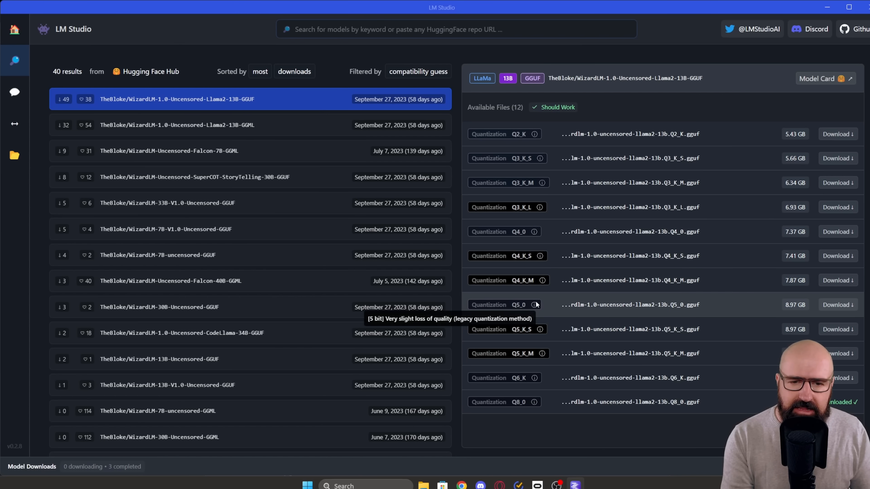
mouse_move(543, 353)
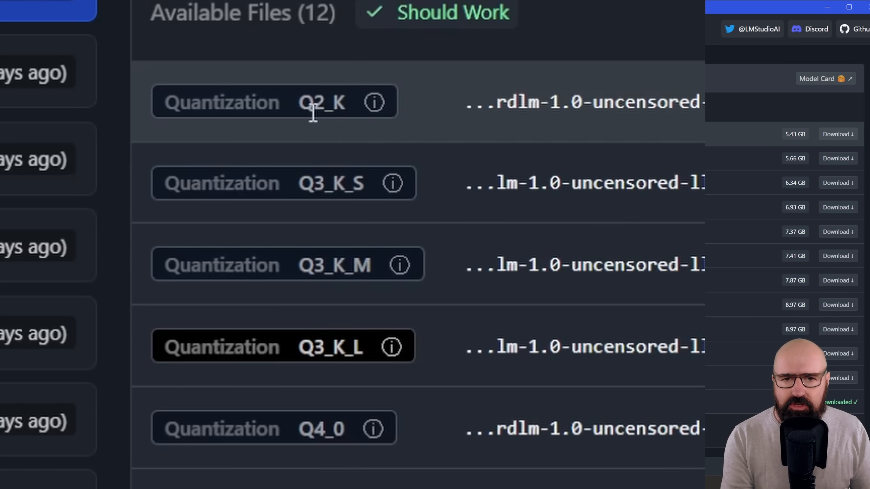
scroll(down, 3)
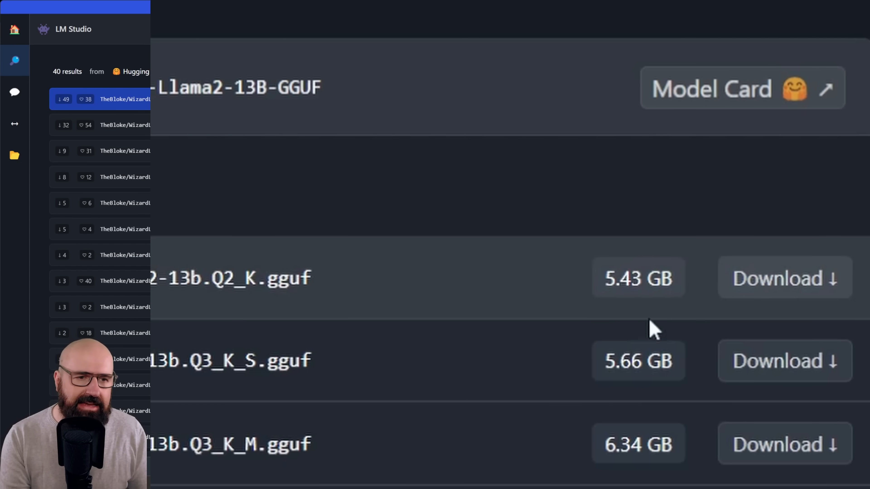
scroll(down, 3)
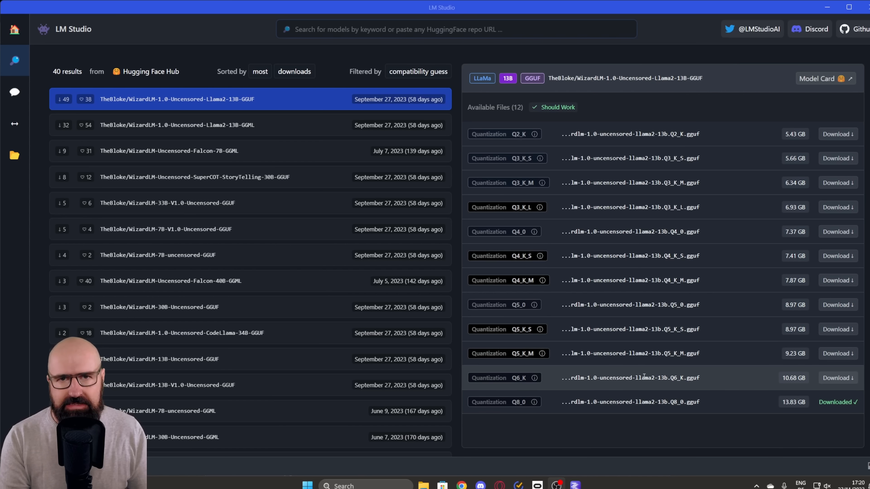
mouse_move(643, 378)
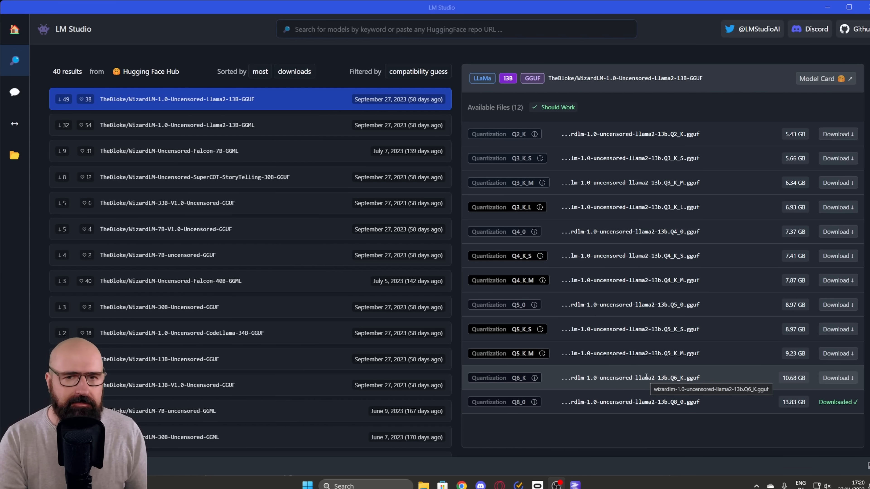
View the quantization files of the WizardLM 13B GGUF search result.
click(193, 177)
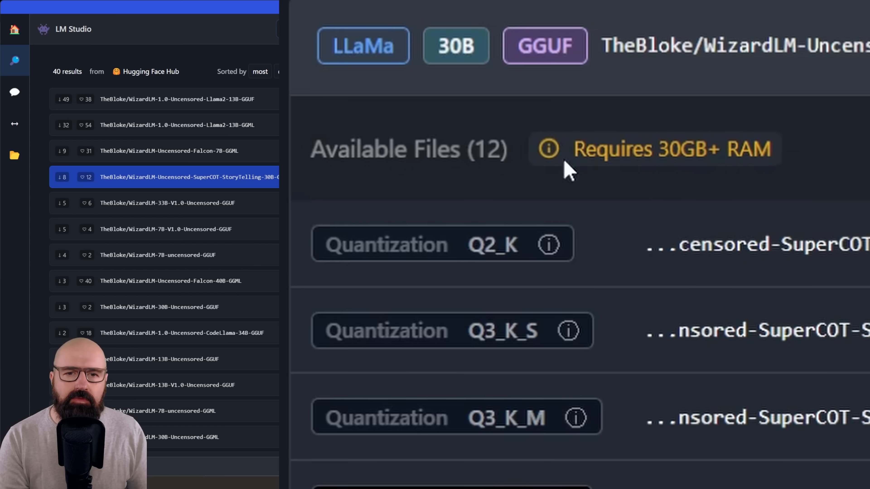
mouse_move(690, 156)
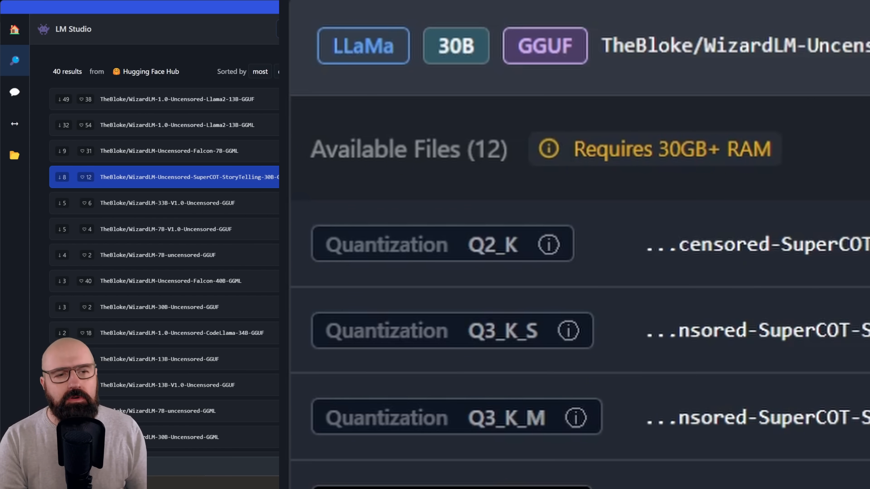
click(176, 99)
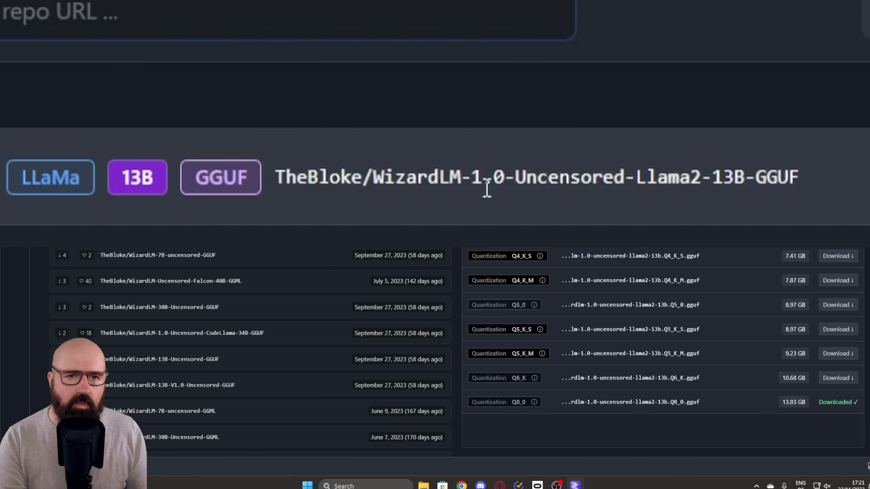
mouse_move(719, 188)
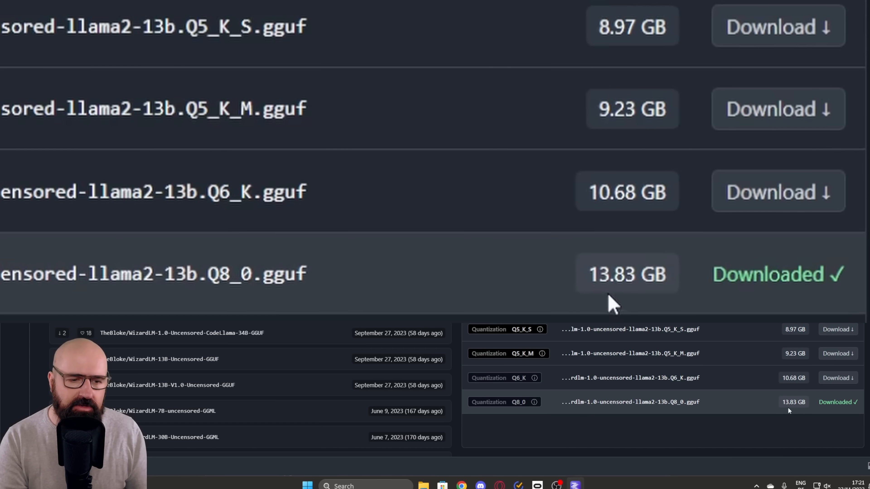
mouse_move(783, 299)
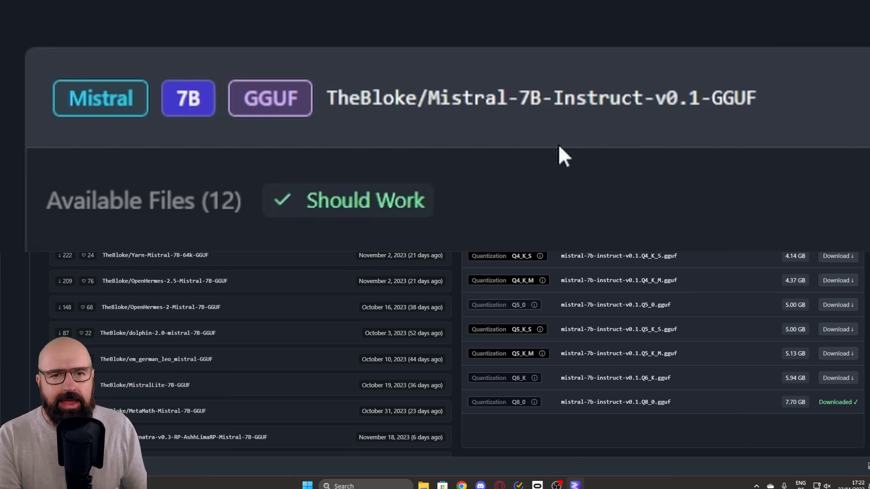
mouse_move(511, 127)
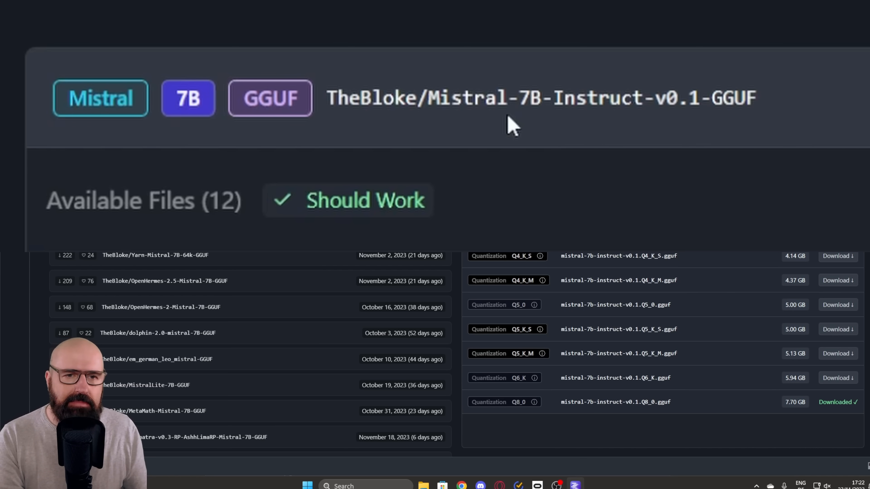
mouse_move(704, 125)
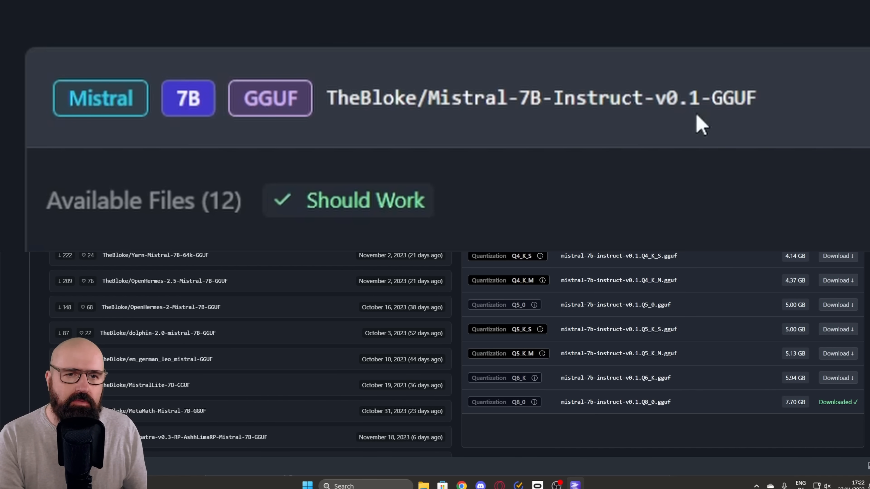
mouse_move(777, 117)
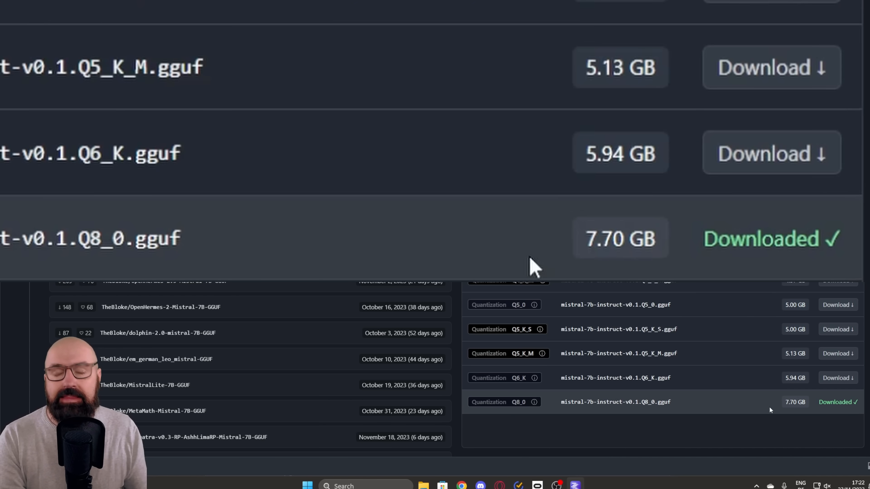
mouse_move(596, 270)
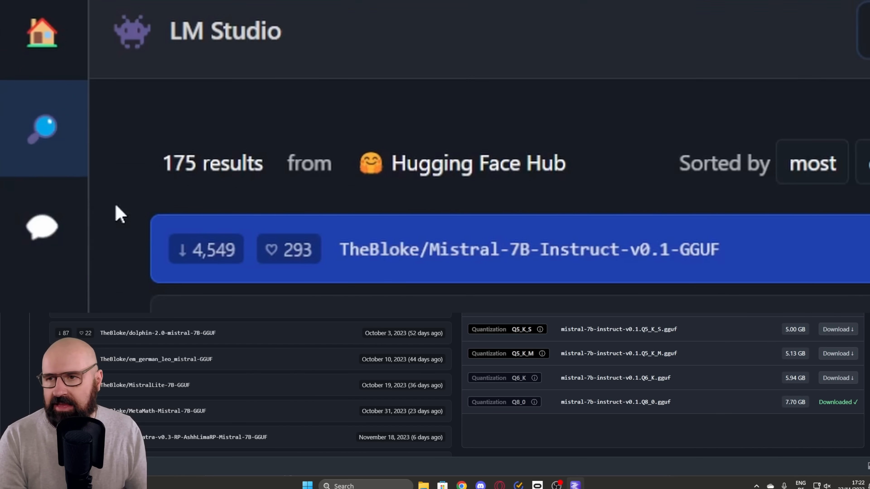
mouse_move(41, 227)
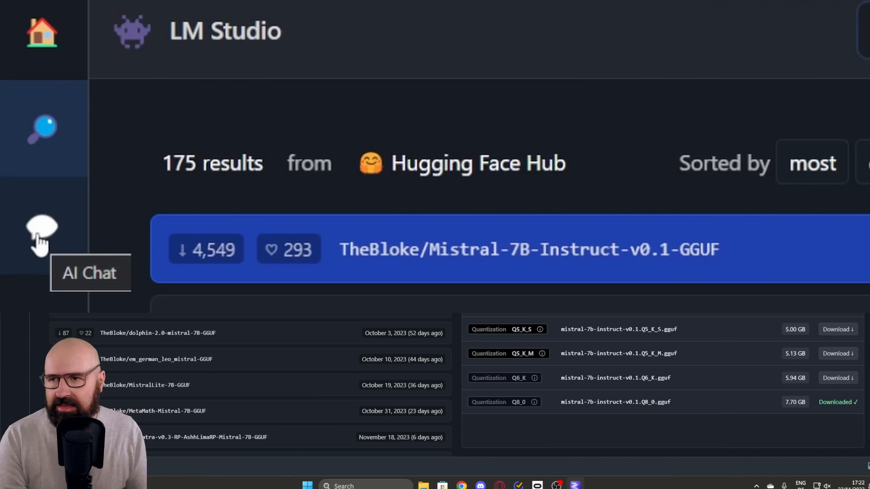
Switch to the AI Chat view showing the existing story-of-a-man conversation.
click(42, 227)
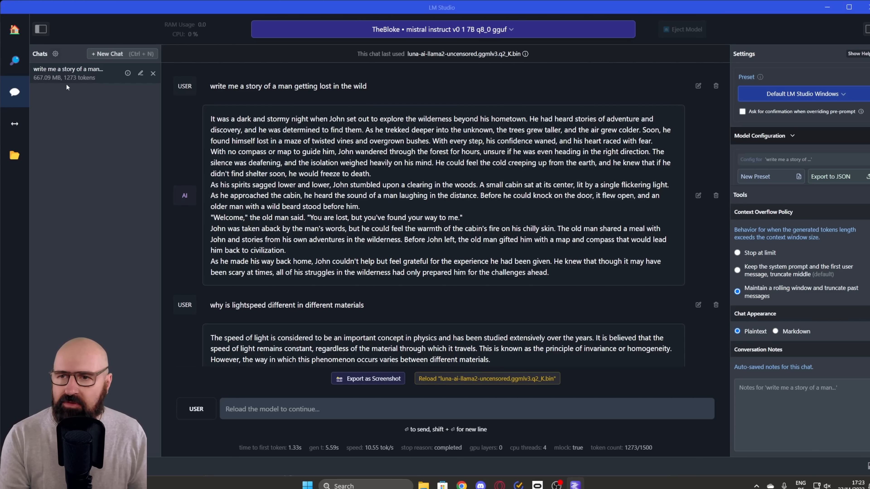
mouse_move(191, 97)
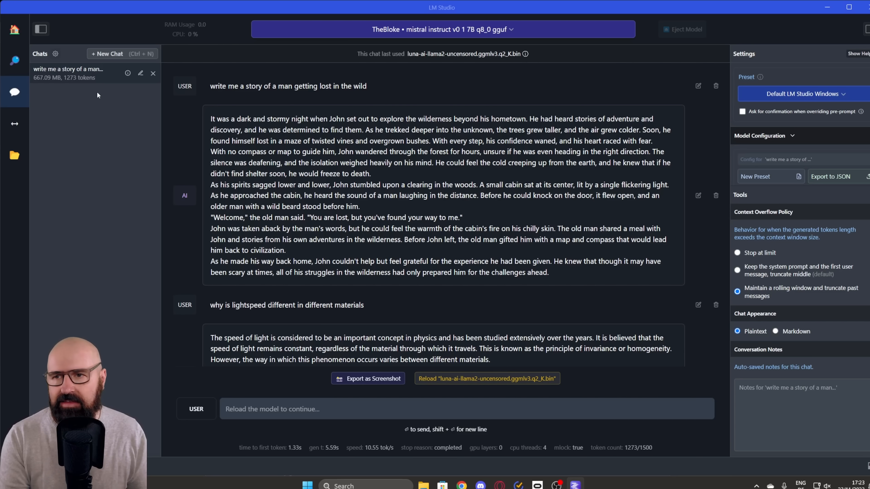
mouse_move(113, 104)
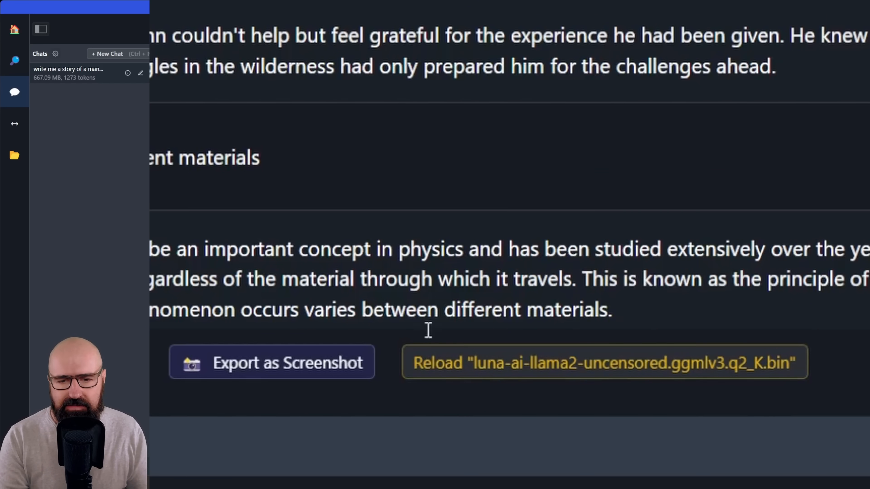
mouse_move(493, 377)
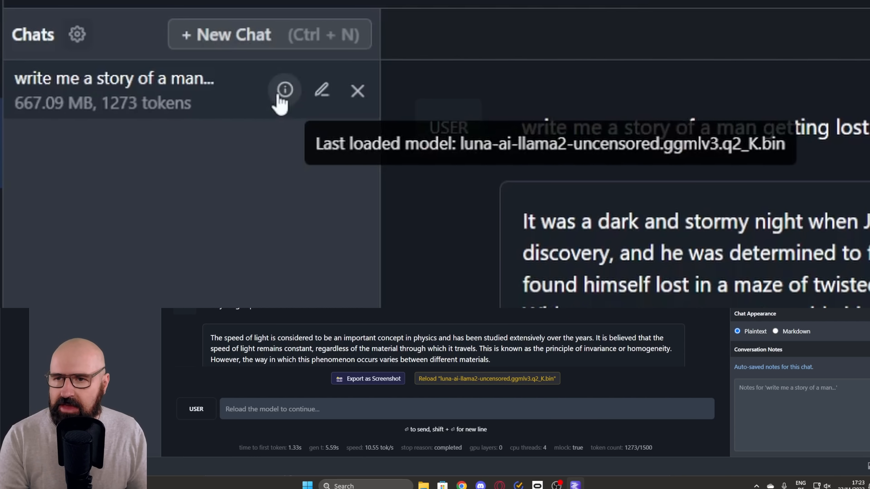
mouse_move(323, 90)
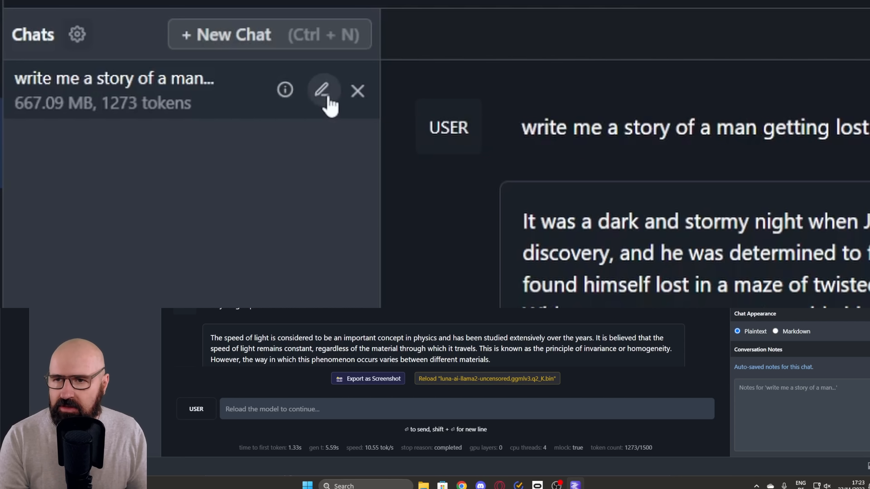
click(324, 90)
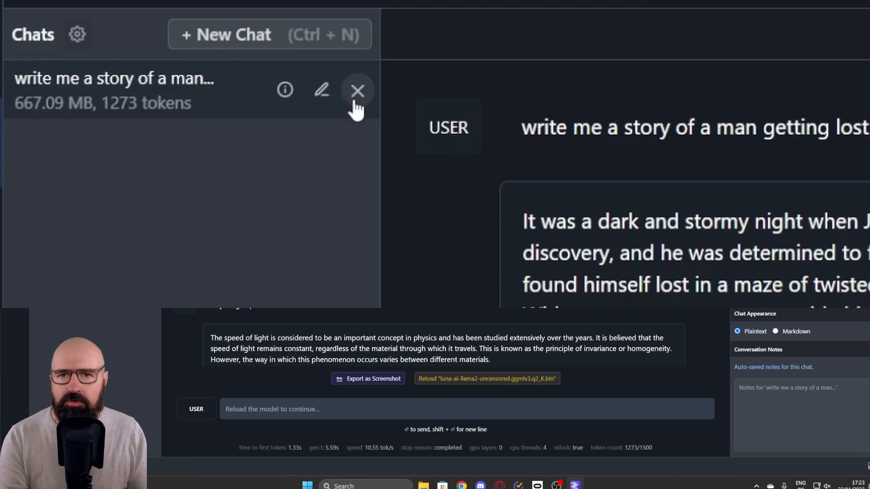
mouse_move(39, 50)
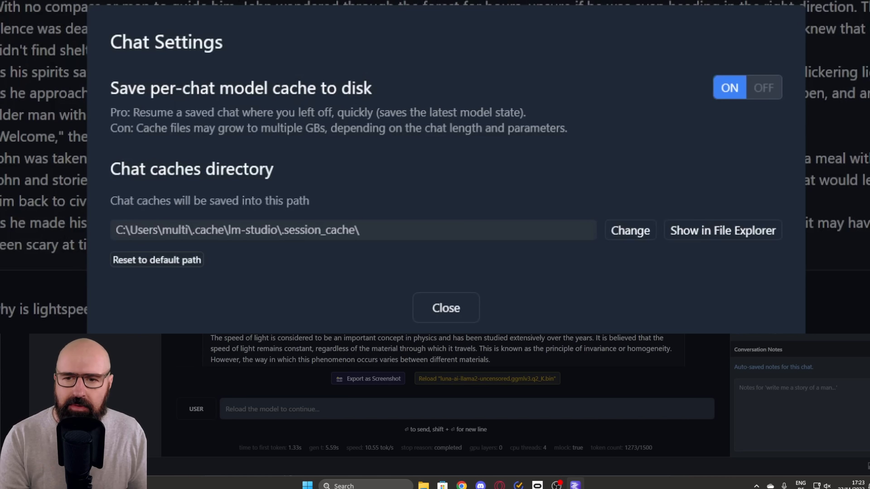
mouse_move(161, 109)
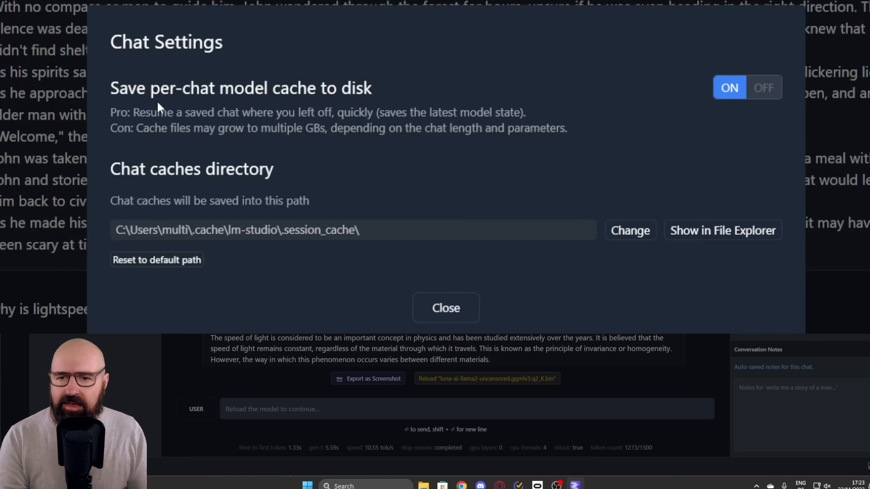
mouse_move(325, 95)
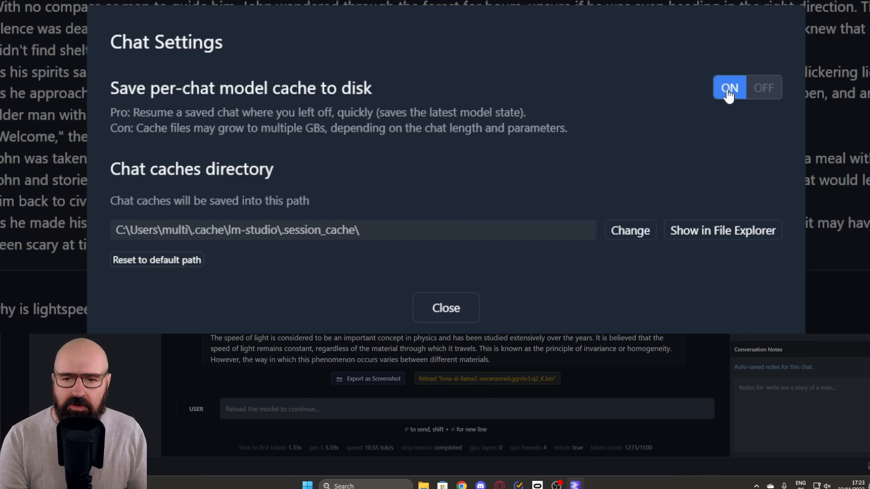
mouse_move(356, 147)
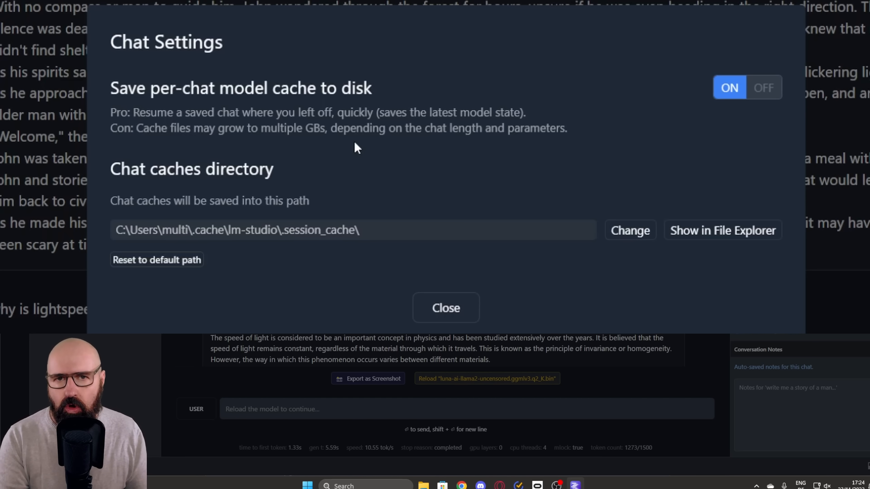
click(445, 309)
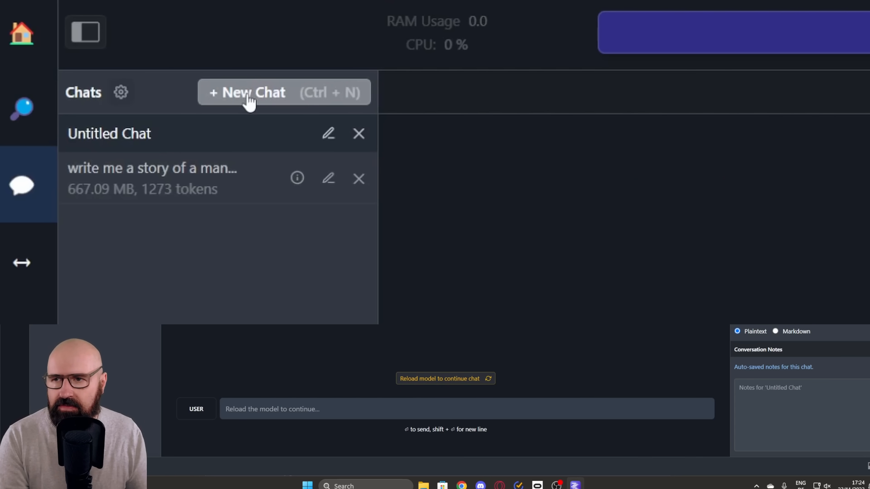
mouse_move(232, 132)
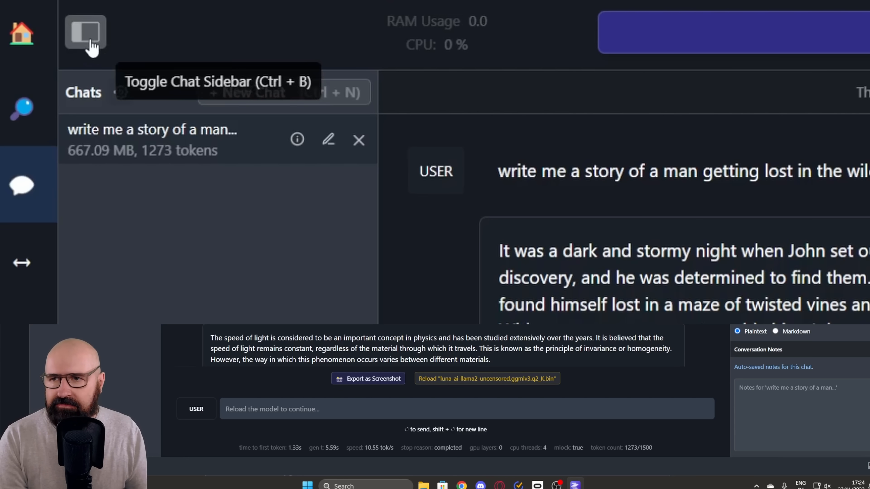
click(85, 33)
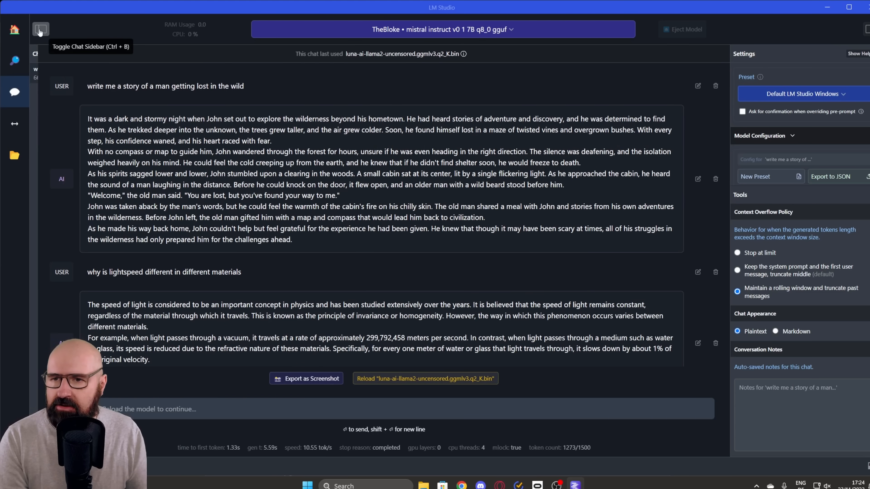
click(40, 29)
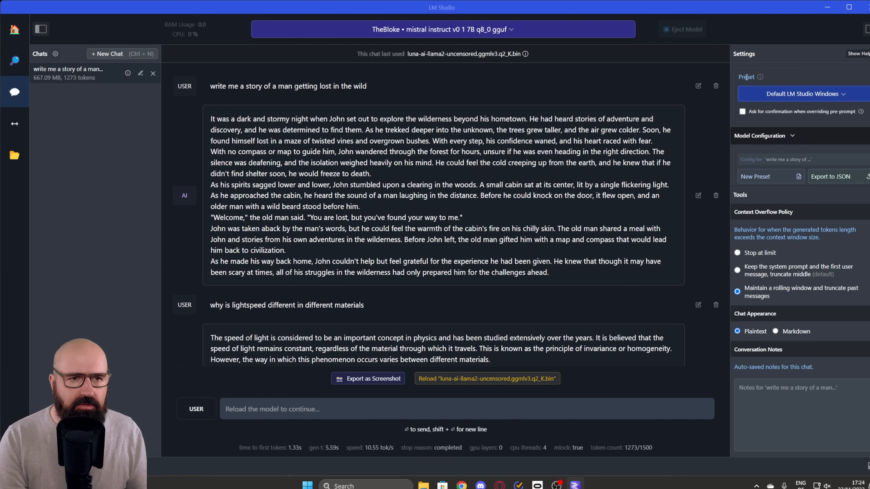
click(864, 29)
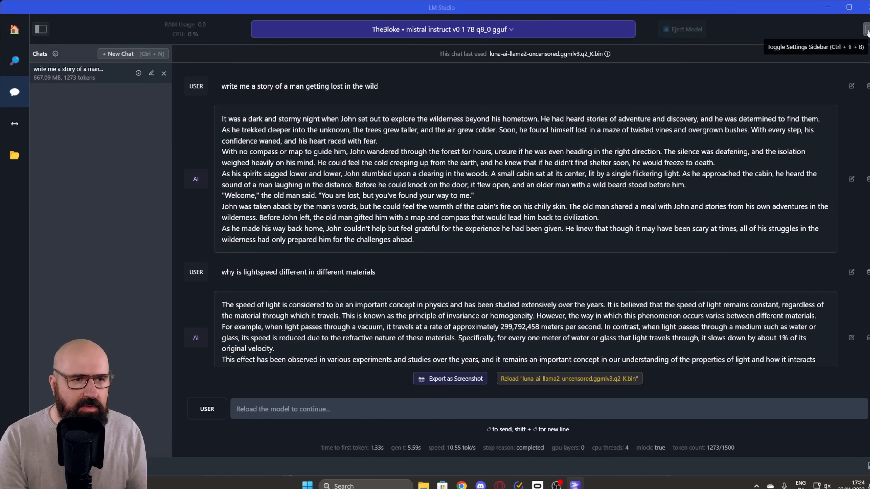
click(864, 29)
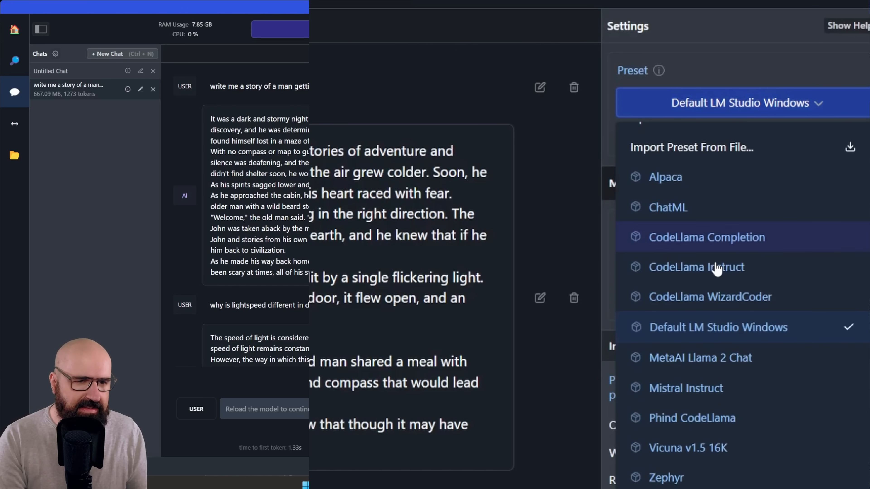
mouse_move(688, 447)
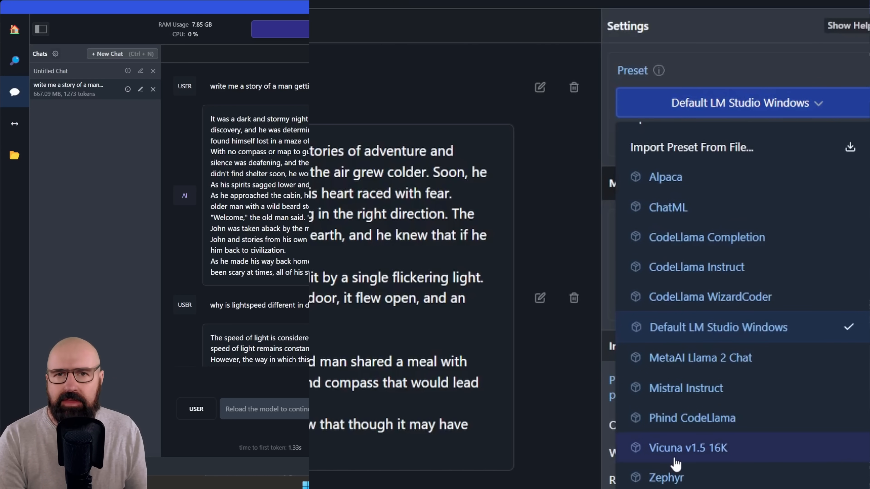
mouse_move(759, 157)
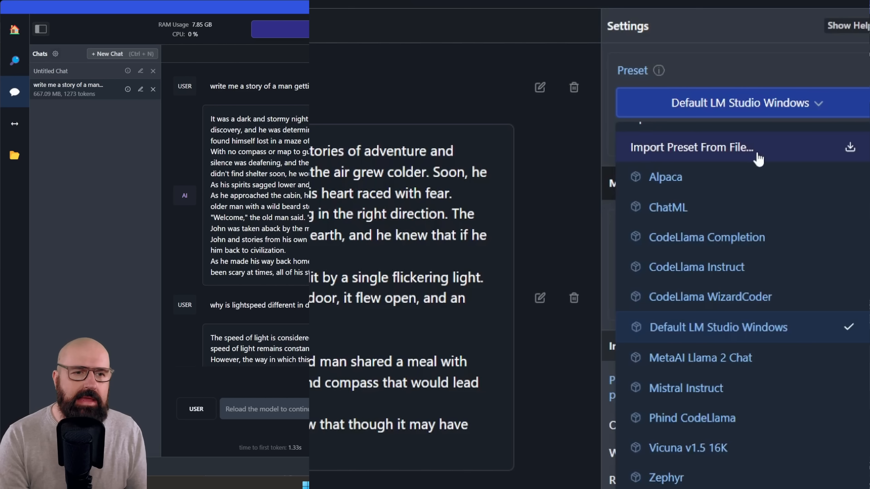
mouse_move(740, 135)
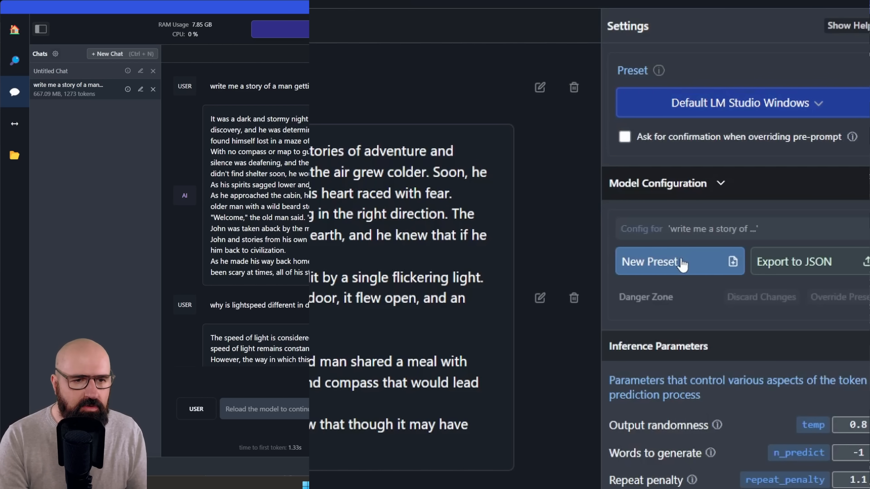
mouse_move(794, 262)
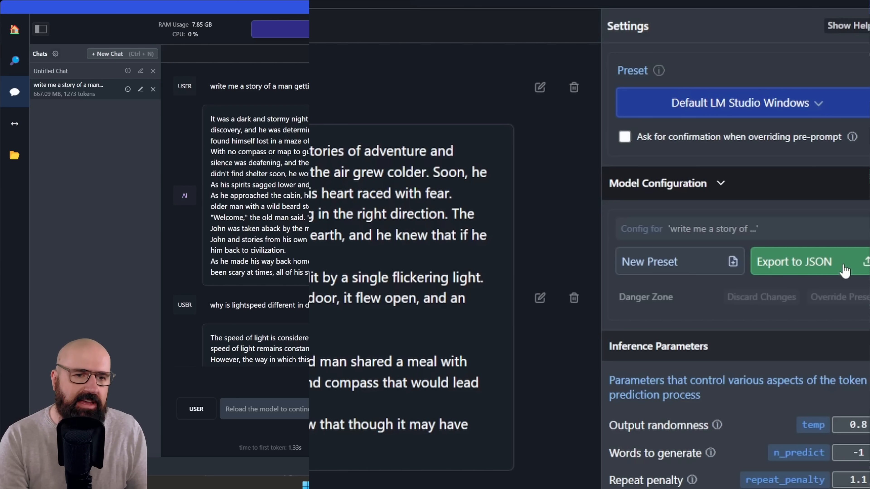
mouse_move(810, 201)
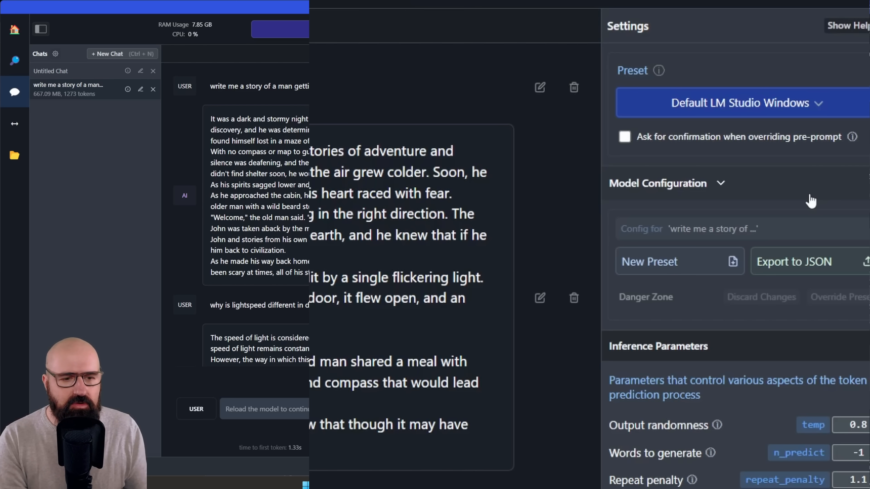
scroll(down, 3)
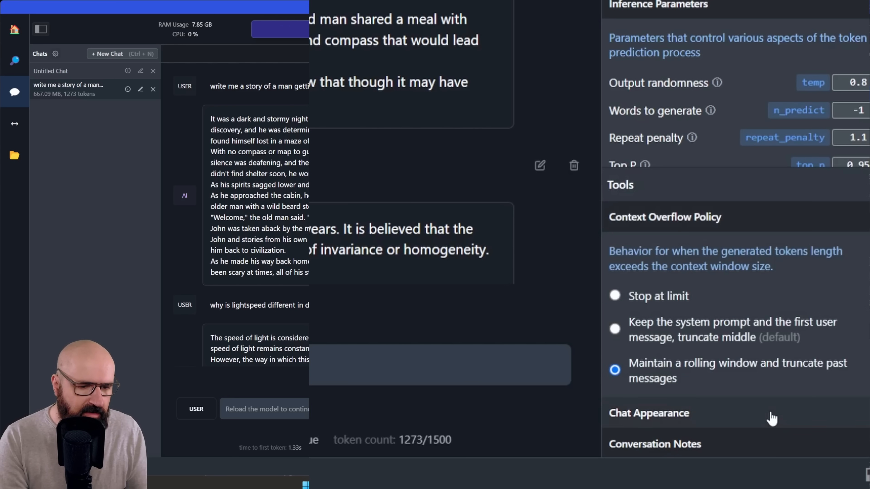
scroll(down, 3)
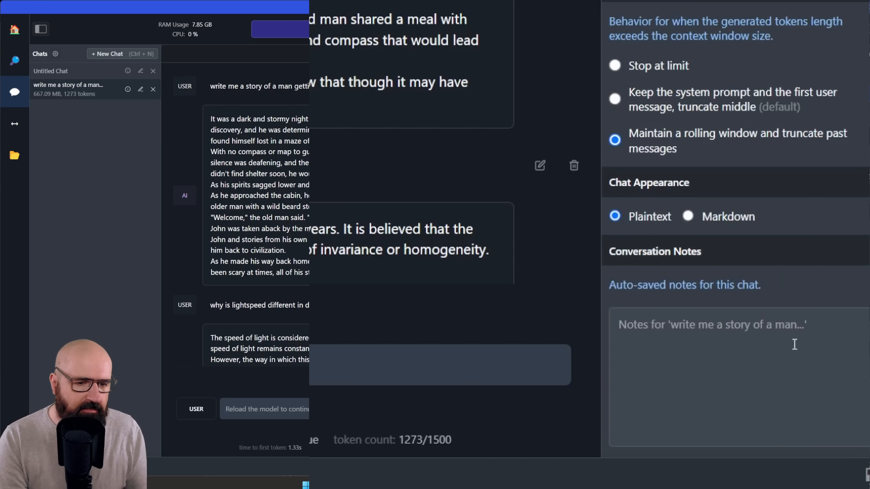
click(798, 93)
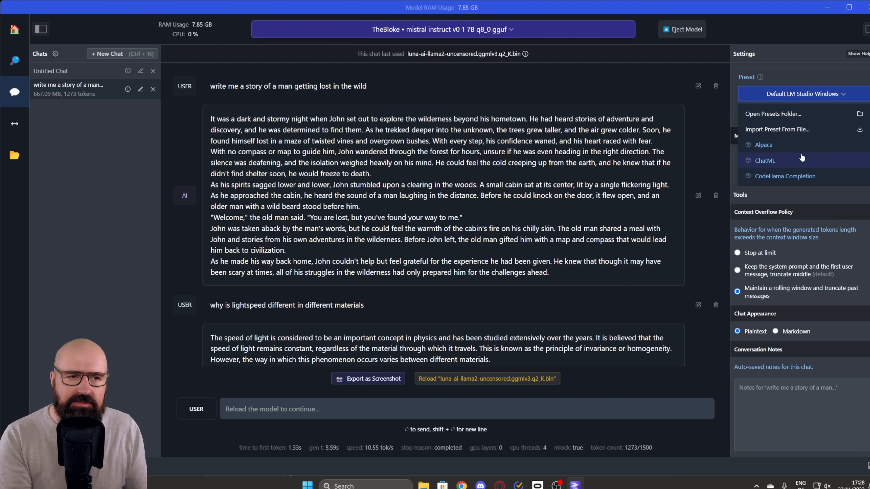
mouse_move(765, 161)
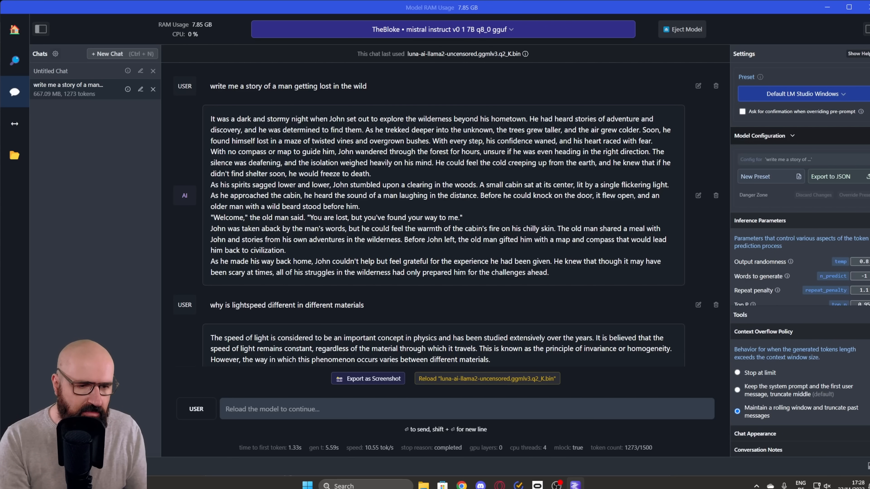
click(800, 93)
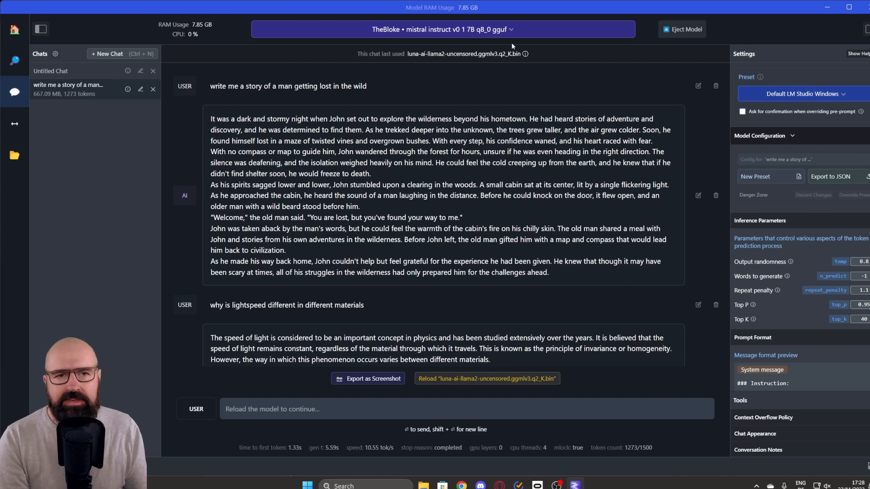
mouse_move(806, 78)
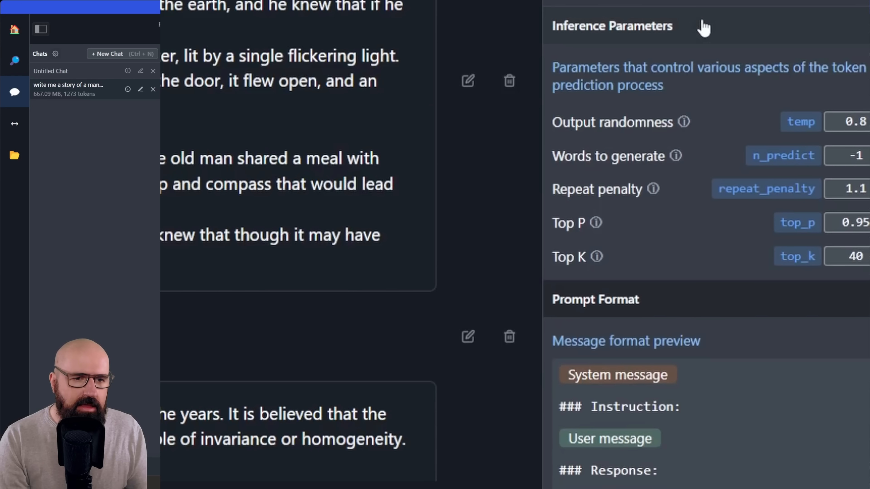
mouse_move(676, 277)
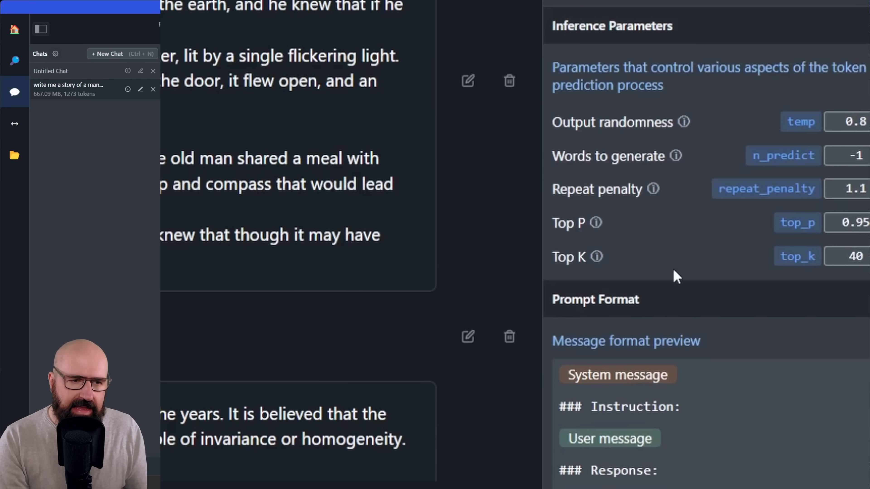
mouse_move(785, 169)
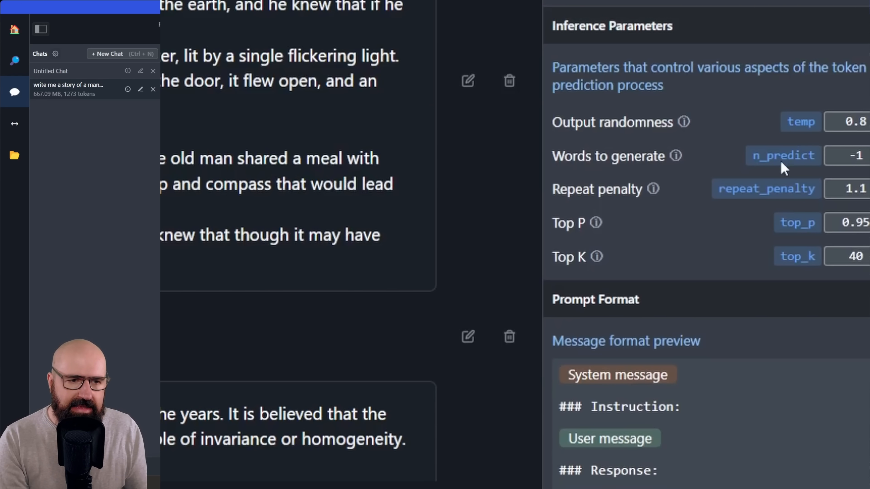
mouse_move(793, 166)
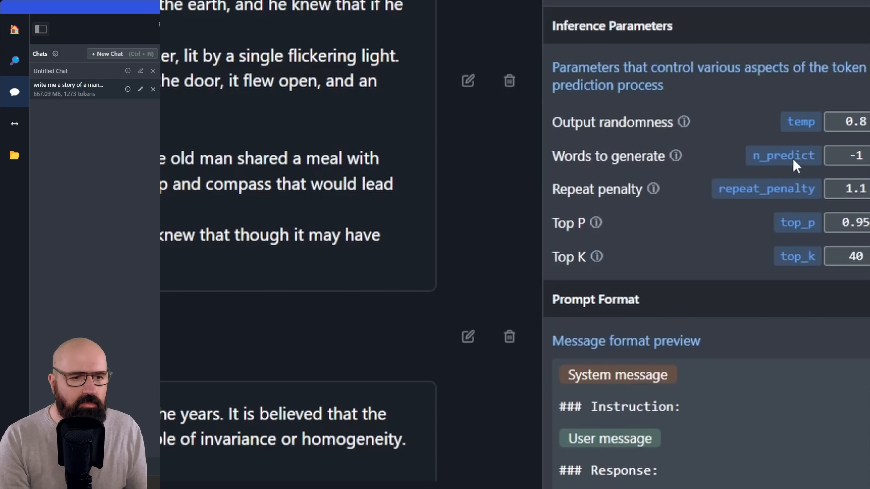
mouse_move(805, 223)
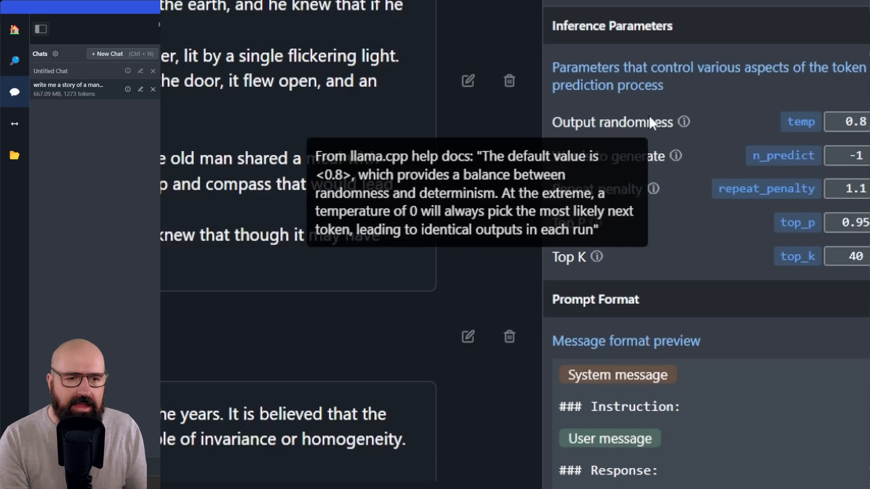
mouse_move(688, 265)
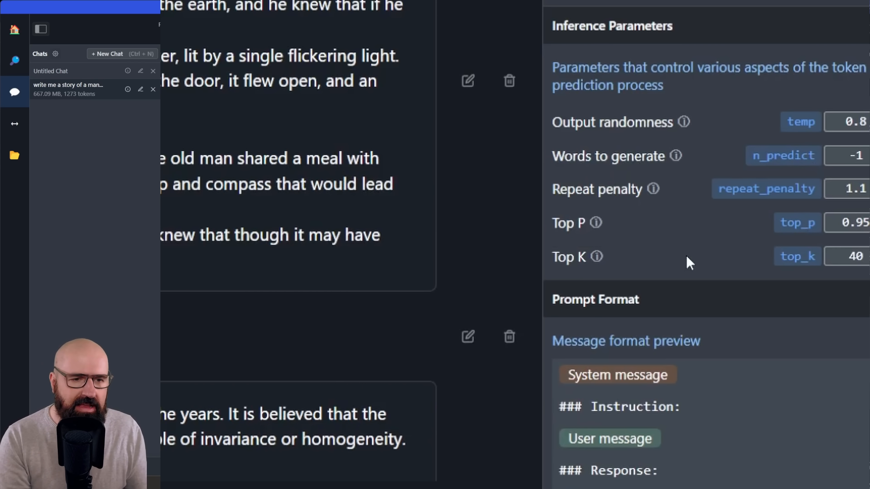
mouse_move(707, 144)
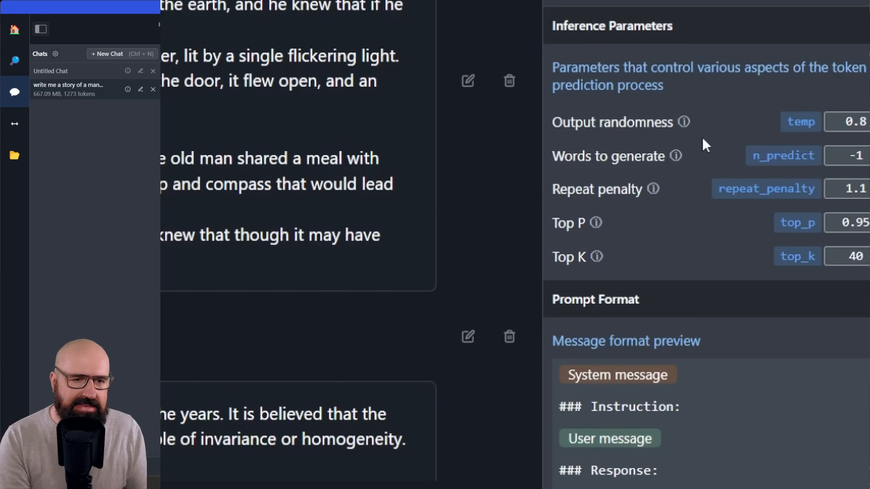
mouse_move(758, 169)
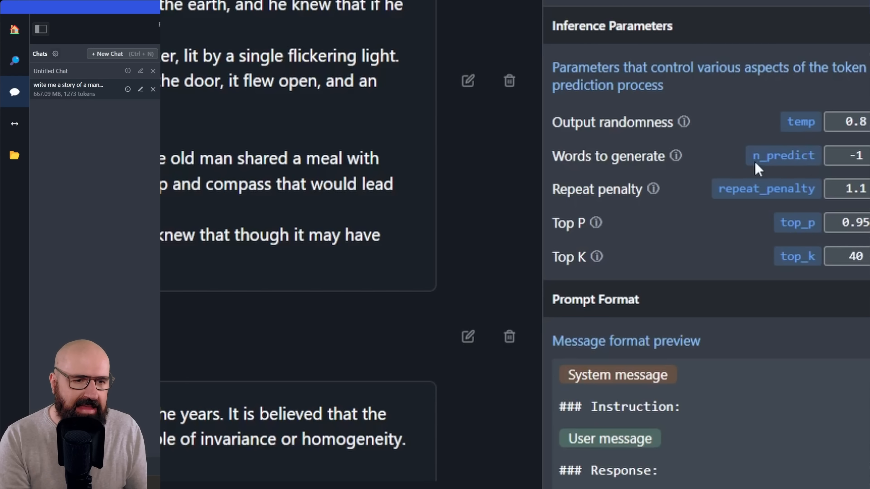
mouse_move(728, 173)
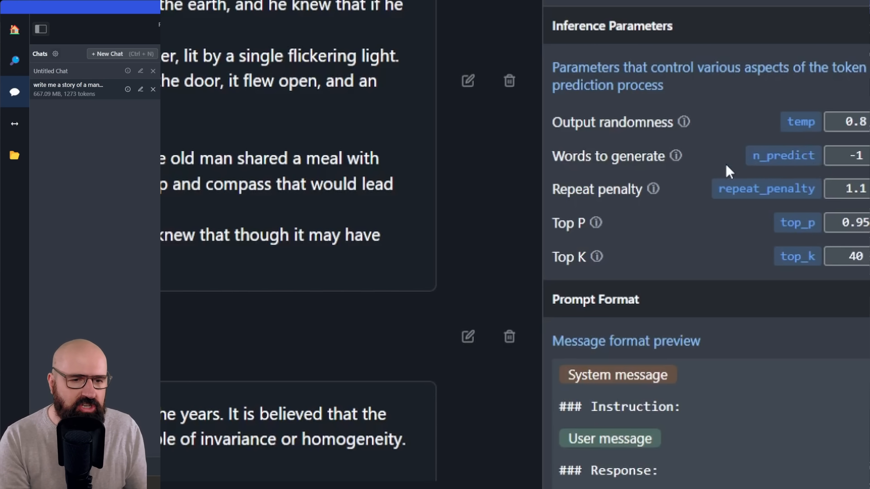
mouse_move(710, 167)
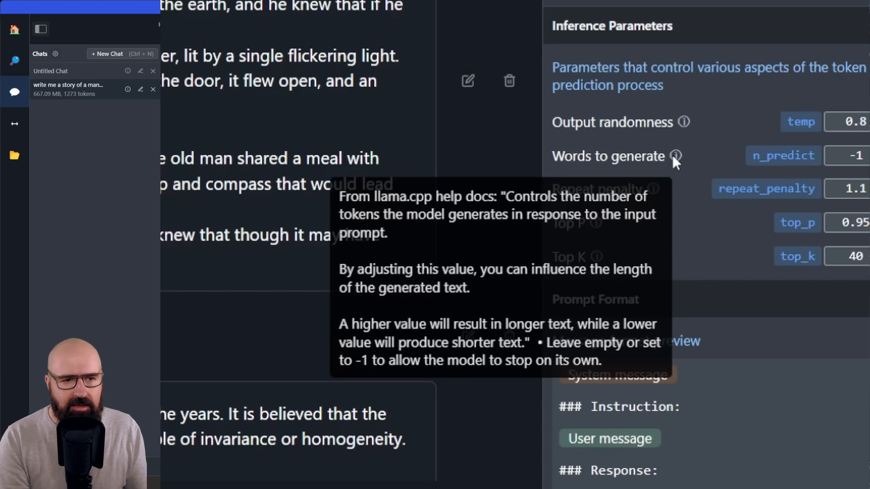
mouse_move(786, 238)
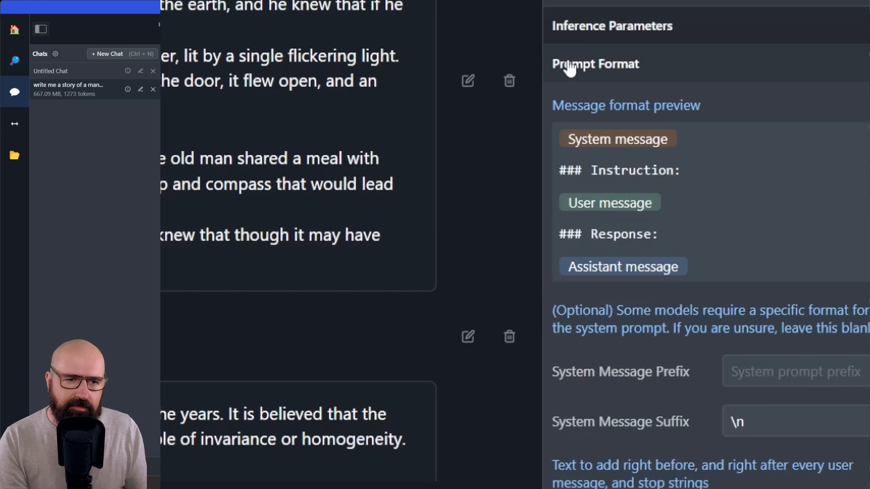
mouse_move(623, 275)
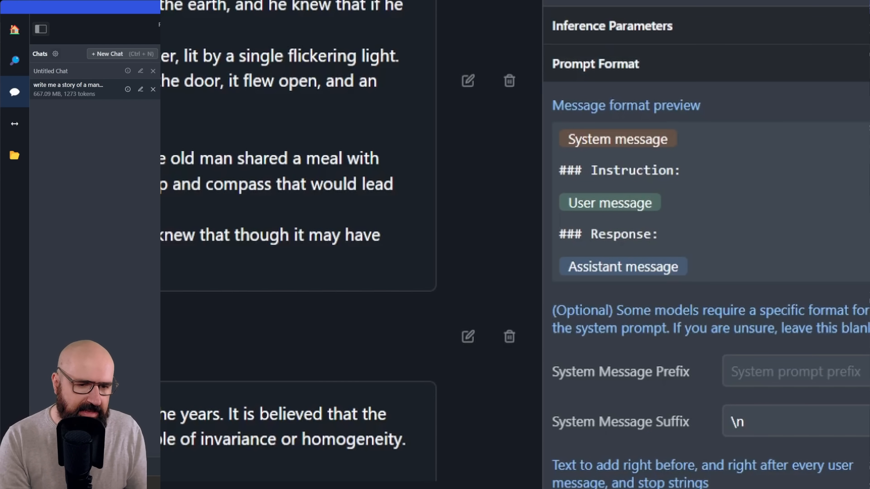
scroll(down, 3)
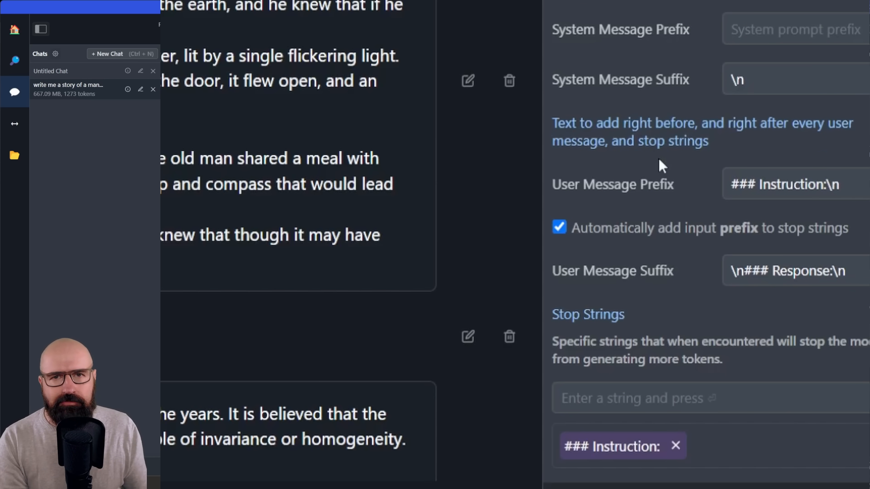
scroll(up, 3)
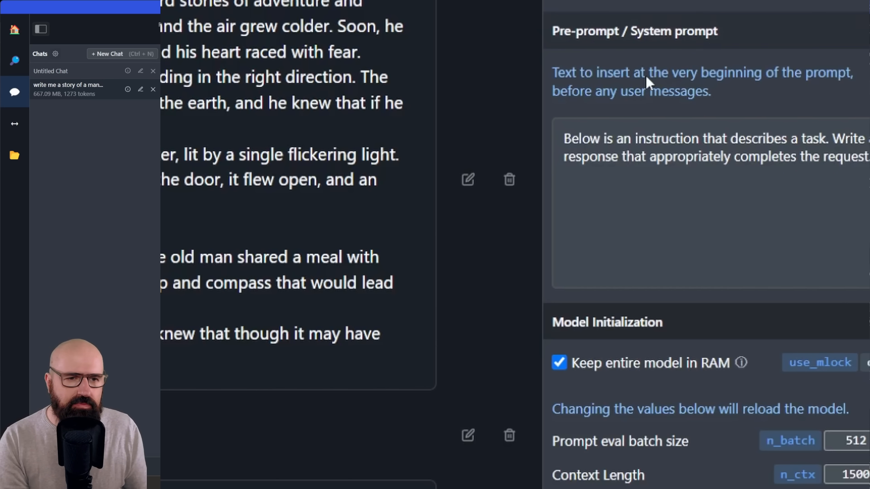
mouse_move(644, 85)
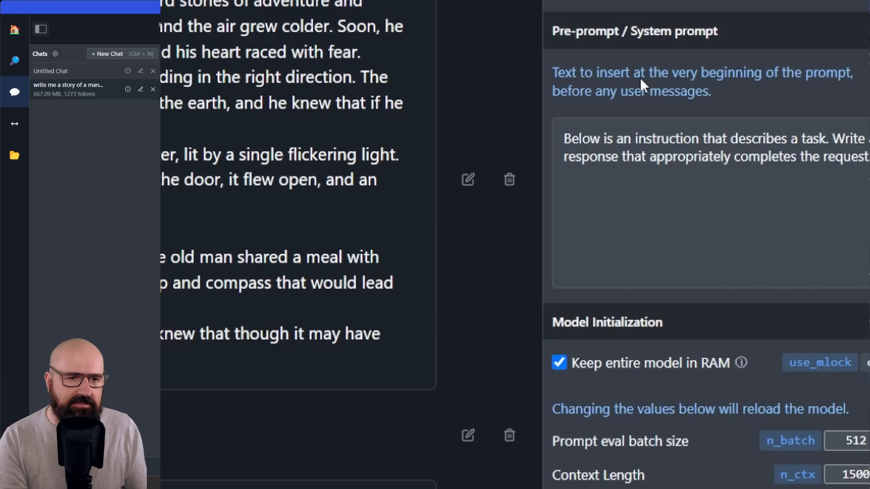
mouse_move(561, 116)
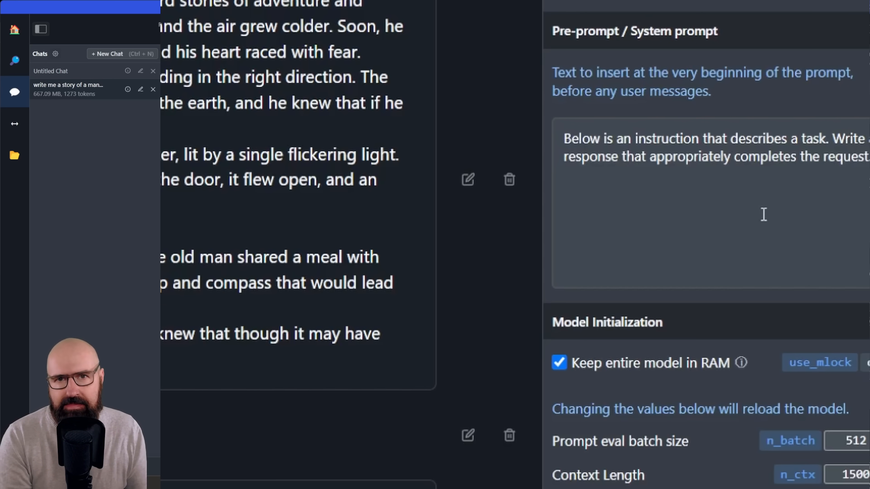
mouse_move(692, 94)
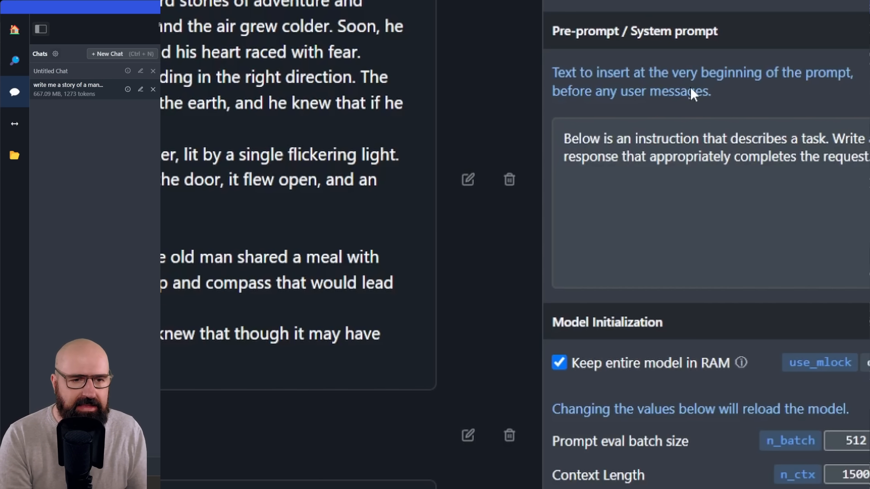
scroll(down, 3)
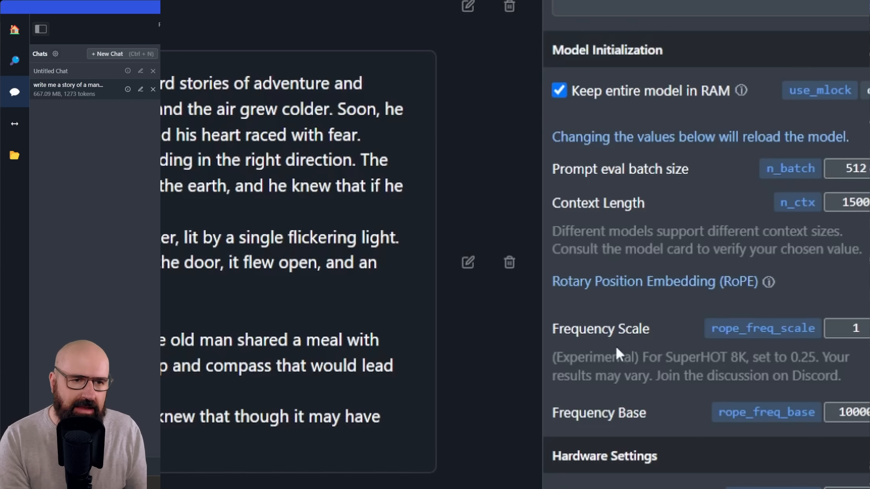
mouse_move(660, 379)
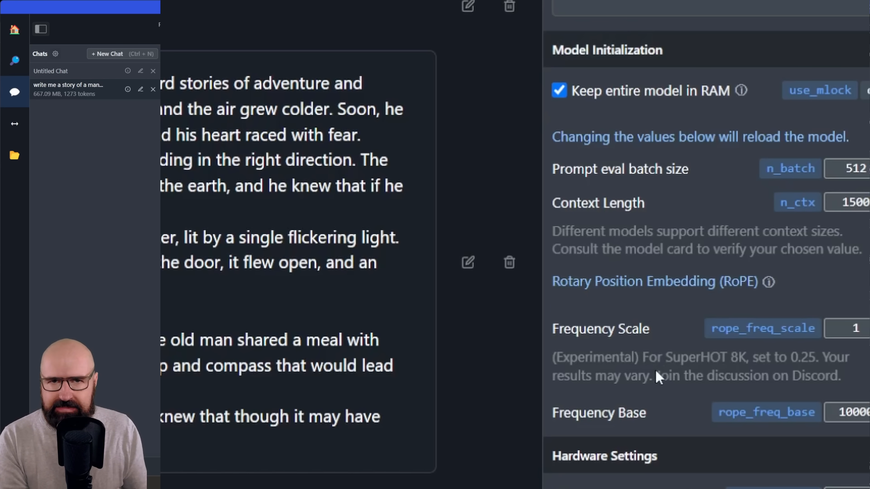
scroll(down, 3)
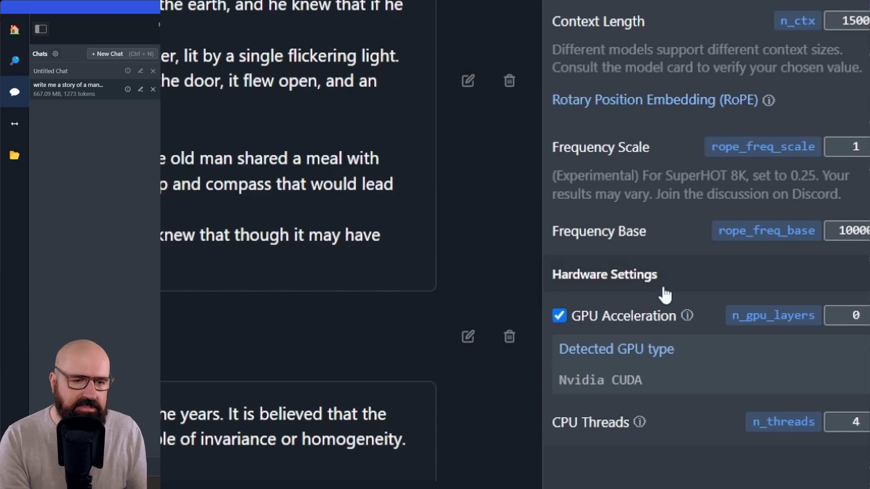
mouse_move(665, 336)
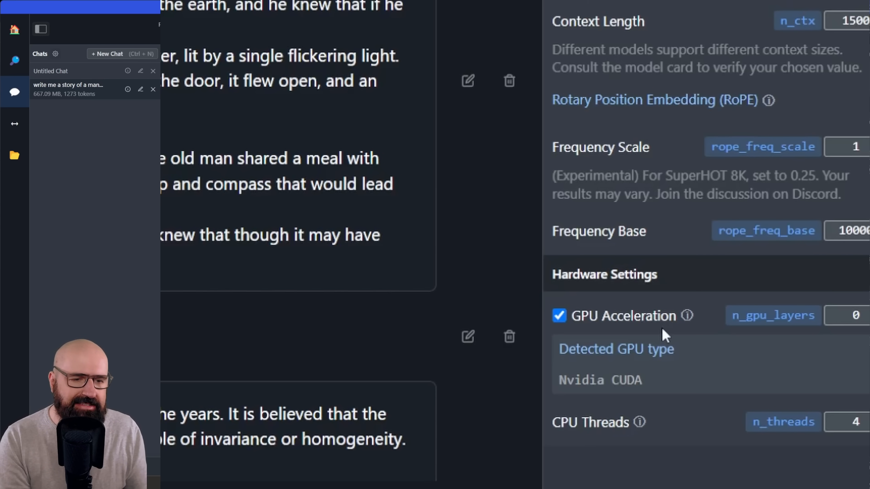
mouse_move(591, 383)
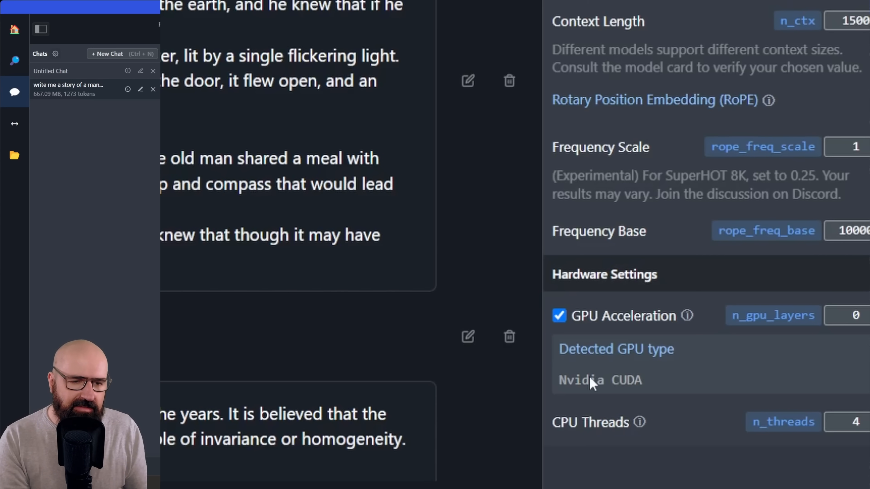
mouse_move(628, 405)
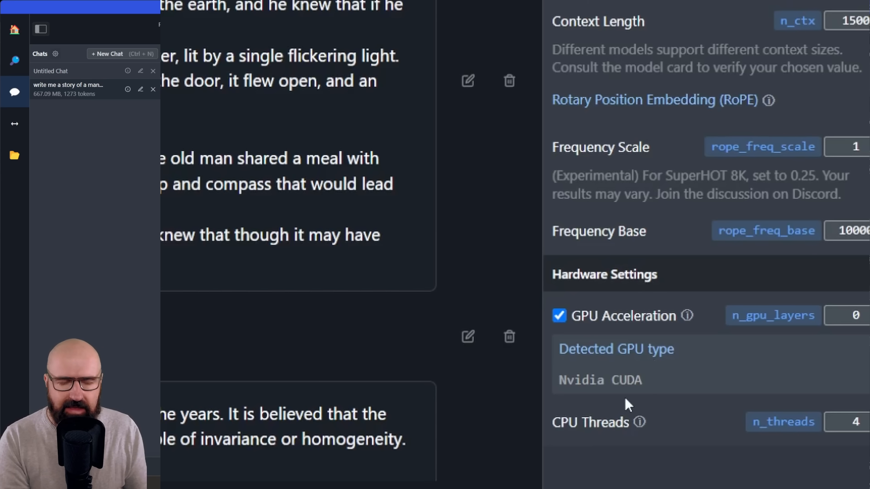
mouse_move(652, 396)
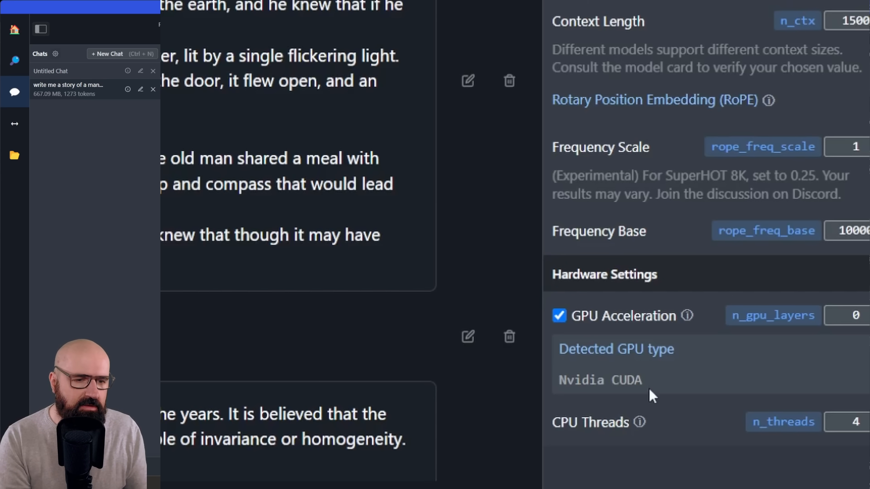
click(858, 315)
text(999)
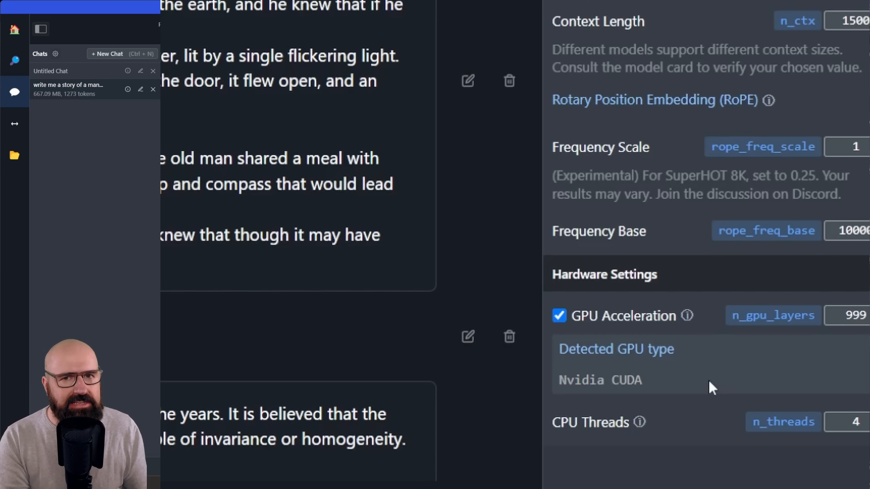
mouse_move(583, 447)
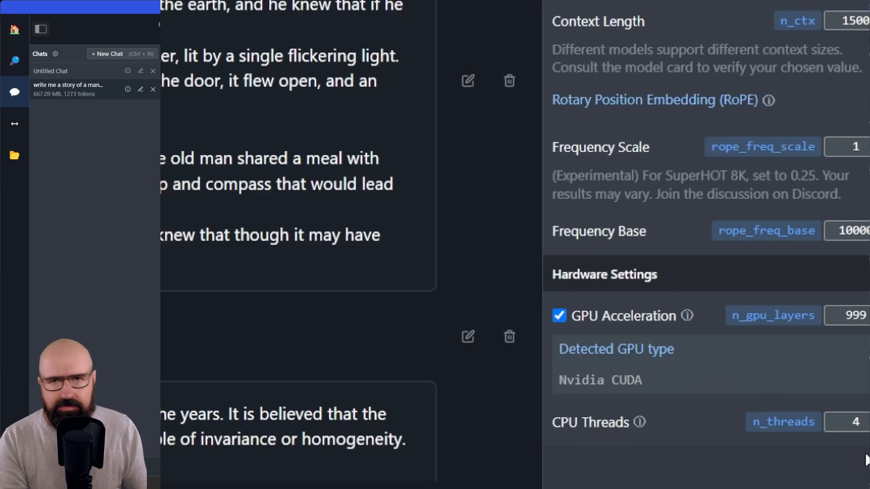
scroll(down, 3)
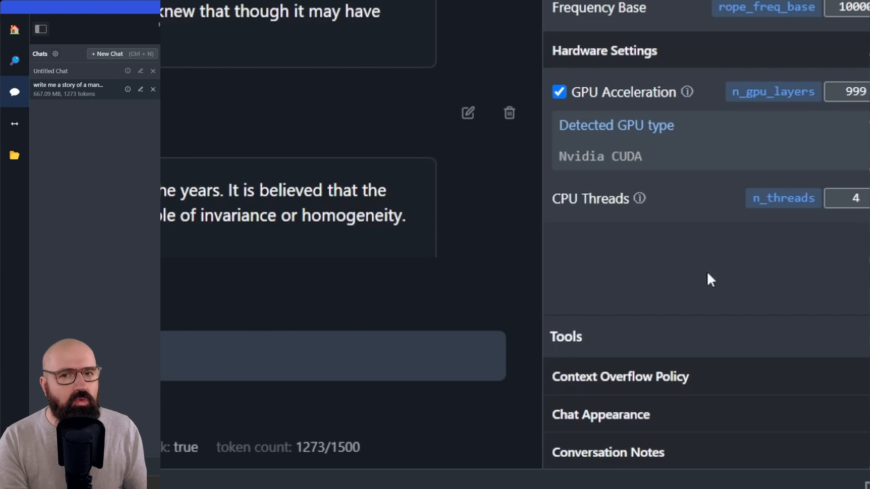
Expand the Context Overflow Policy section showing the rolling-window truncation choice.
click(620, 376)
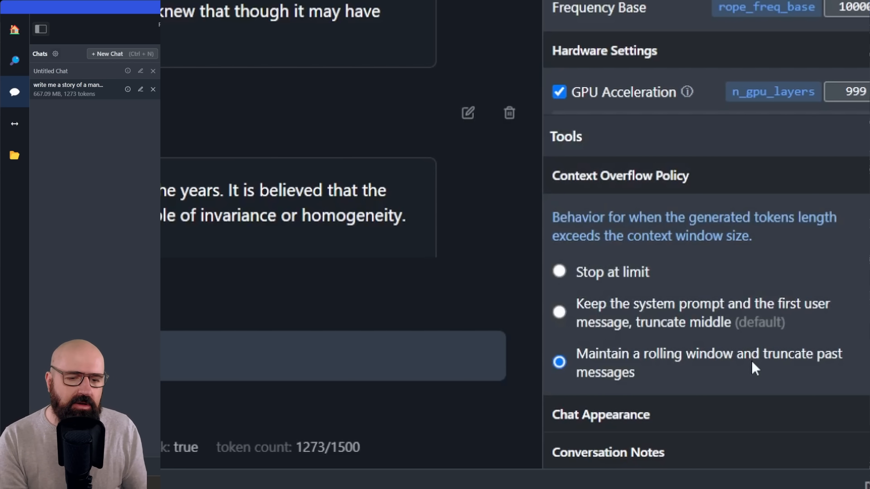
mouse_move(239, 465)
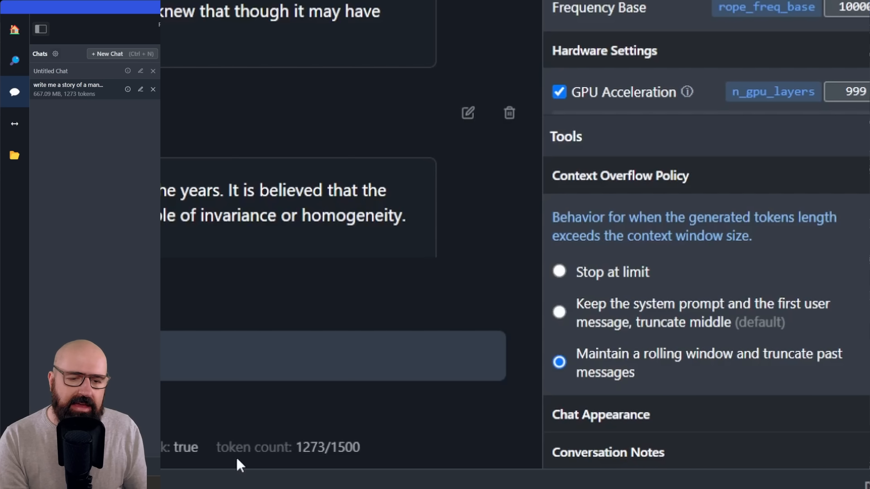
mouse_move(336, 467)
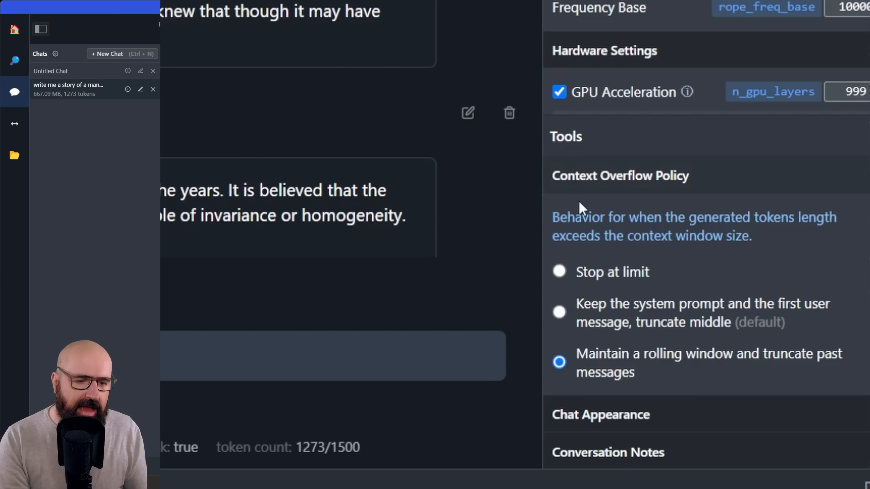
mouse_move(602, 368)
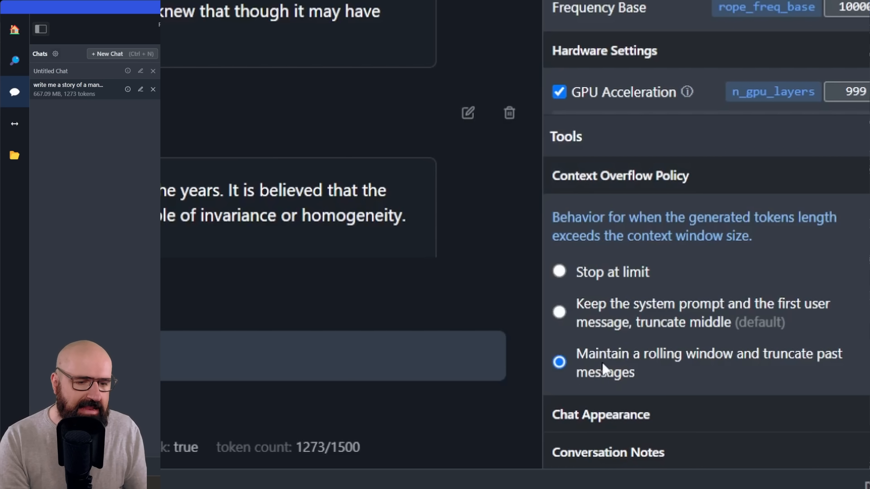
mouse_move(818, 369)
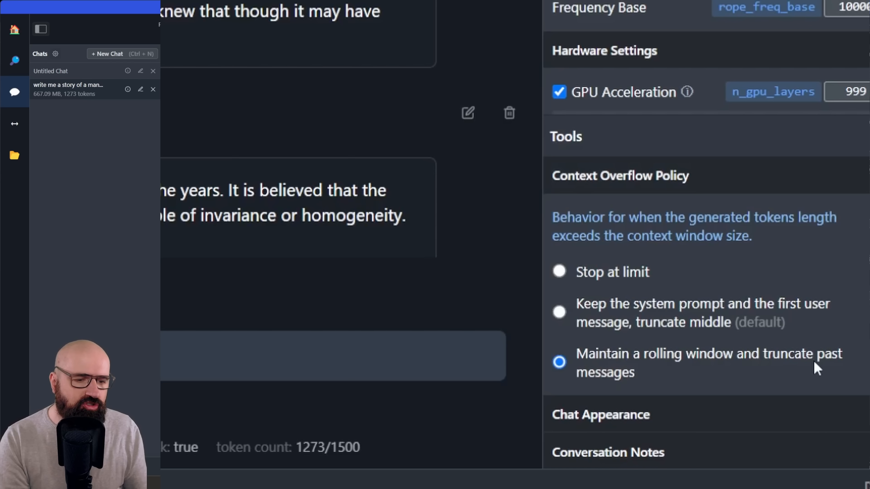
mouse_move(669, 384)
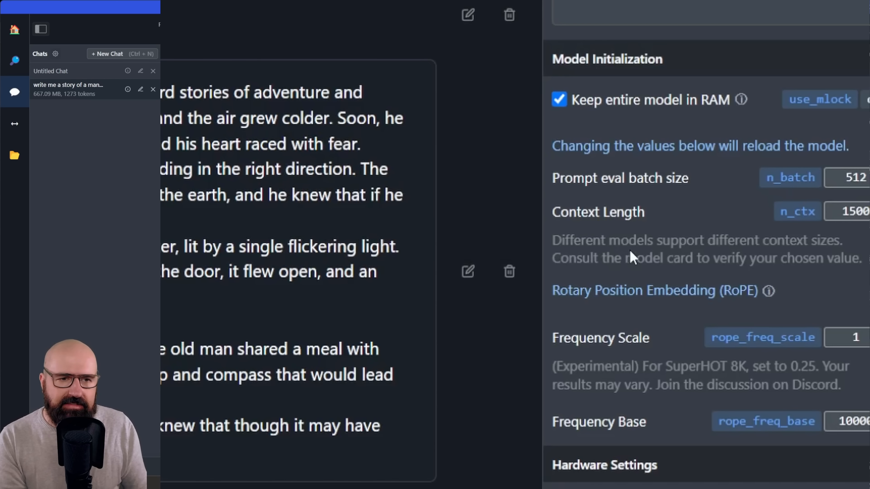
mouse_move(593, 204)
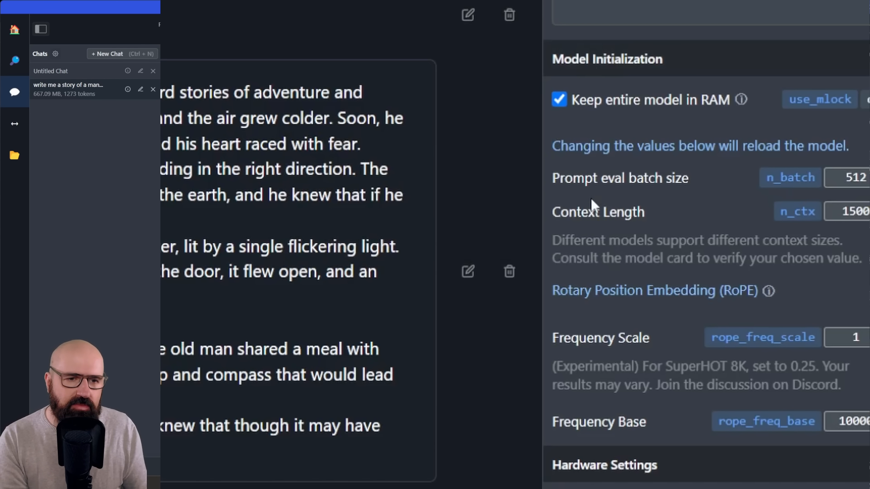
mouse_move(660, 263)
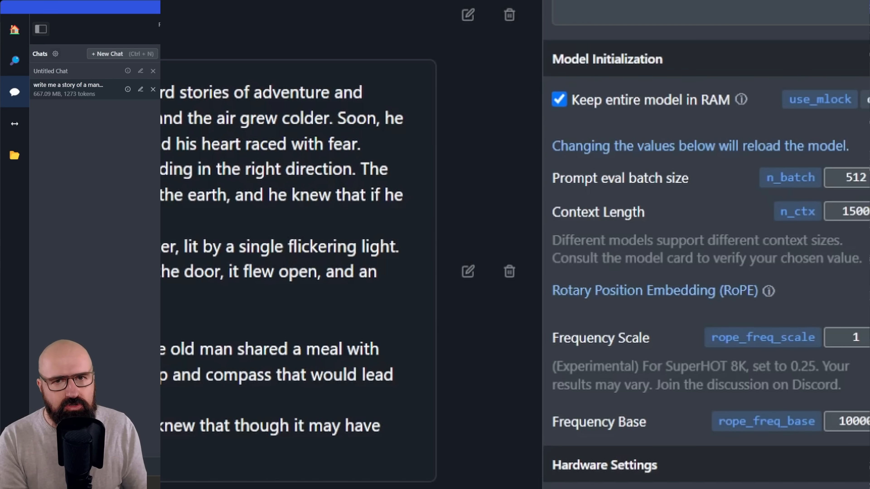
mouse_move(769, 290)
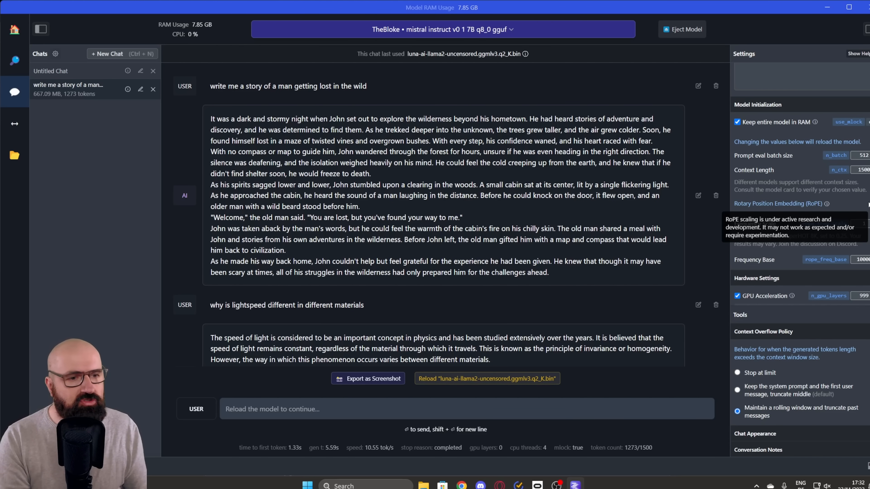
mouse_move(864, 195)
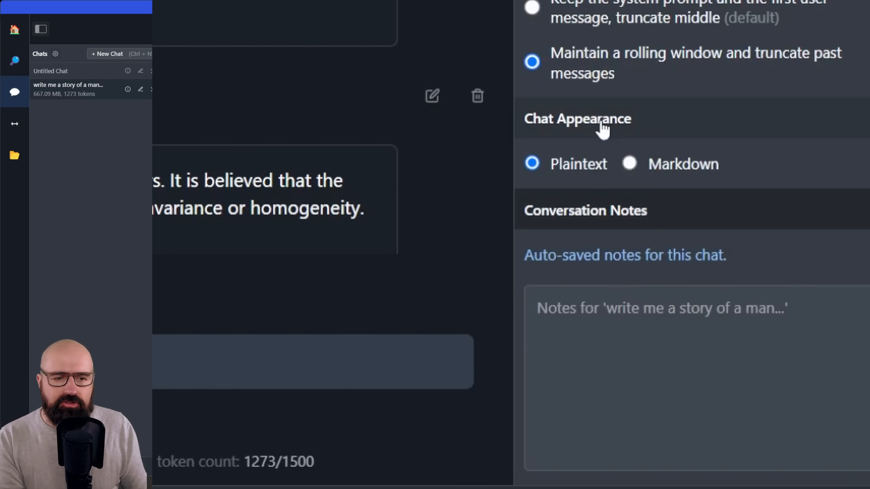
mouse_move(672, 177)
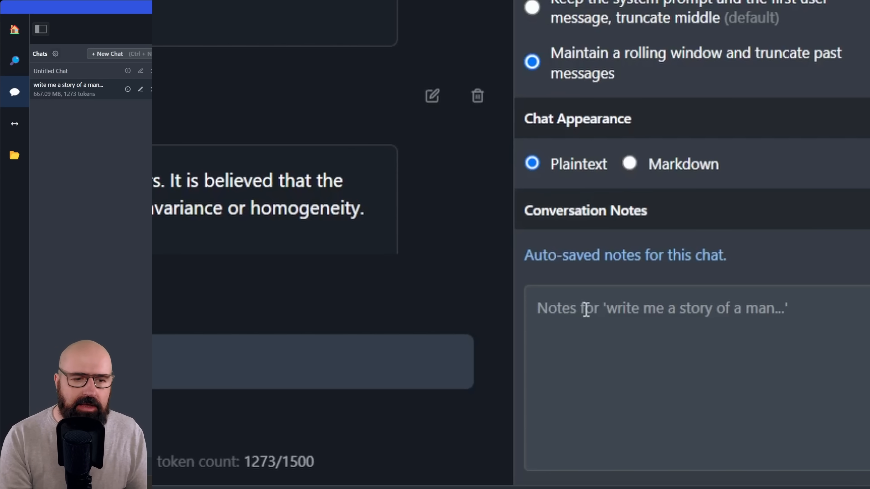
click(666, 360)
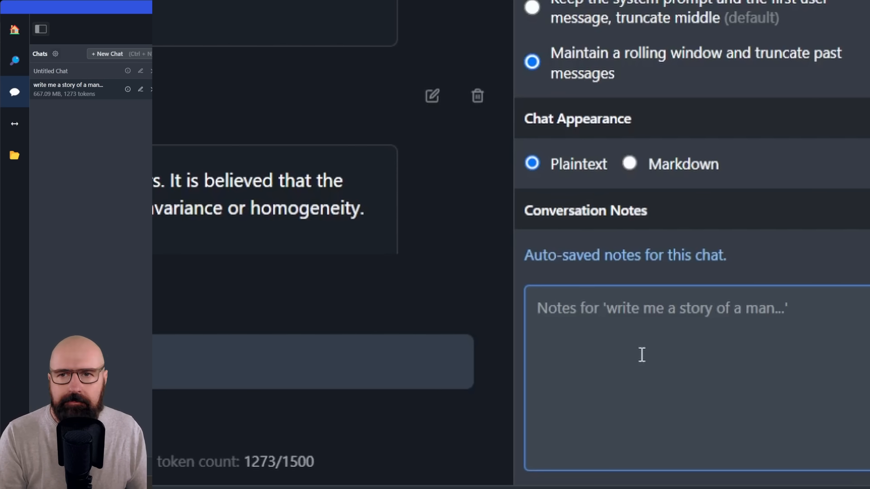
Show the My Models list and start choosing a default preset for the WizardLM 13B model.
click(15, 155)
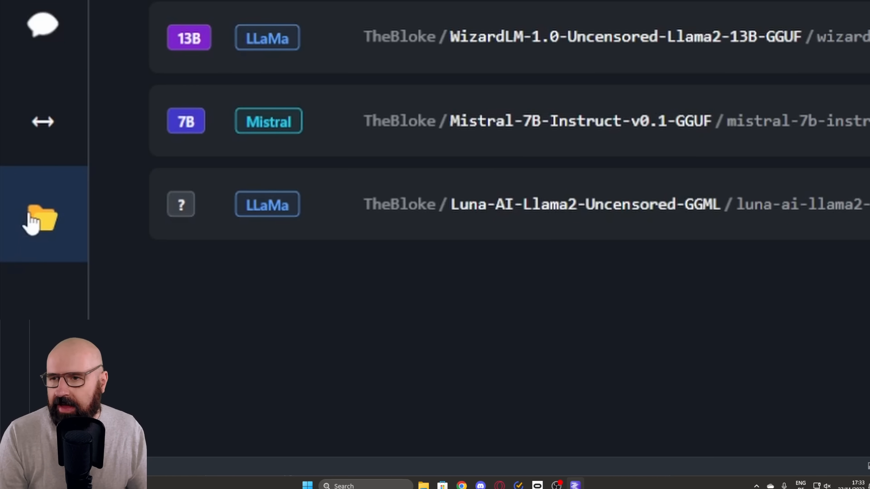
mouse_move(43, 121)
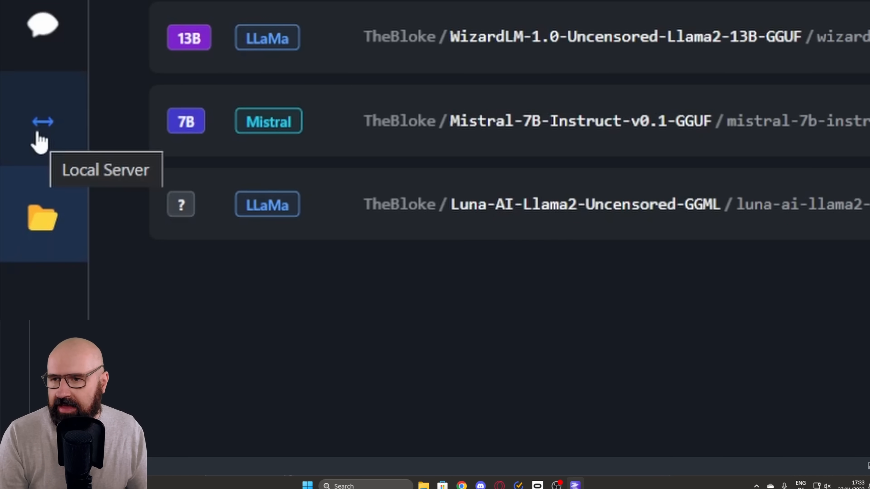
mouse_move(44, 222)
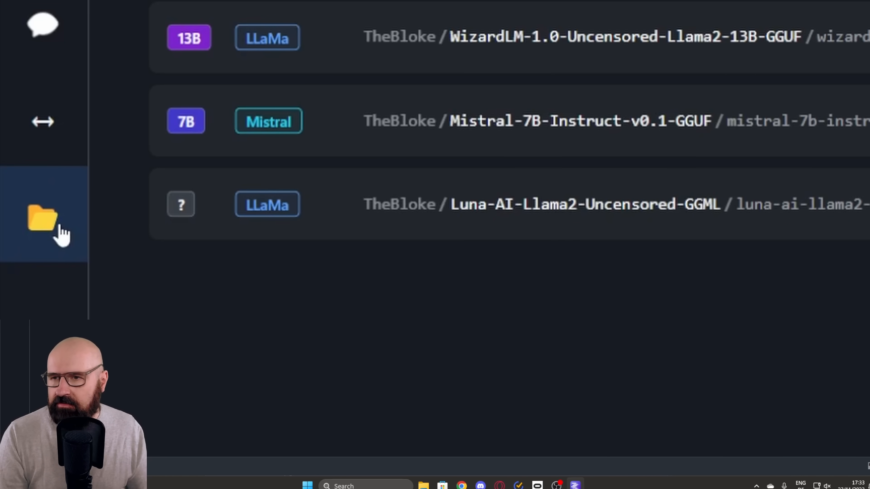
mouse_move(44, 219)
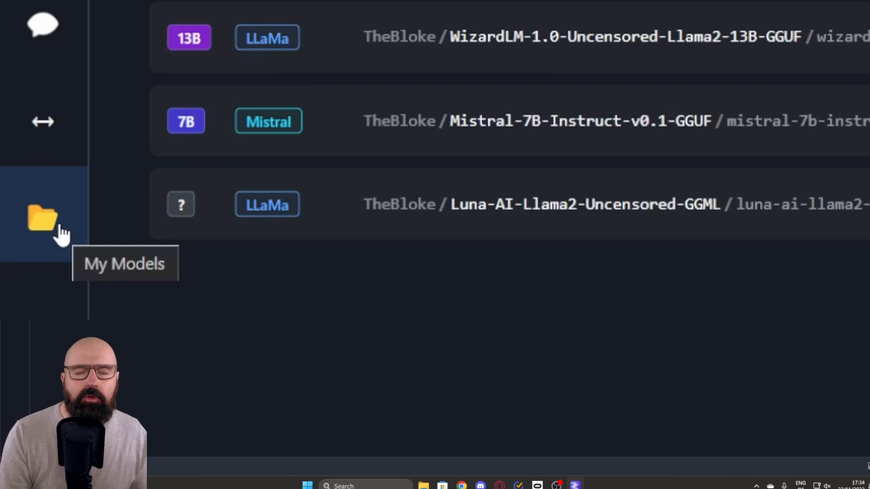
click(42, 218)
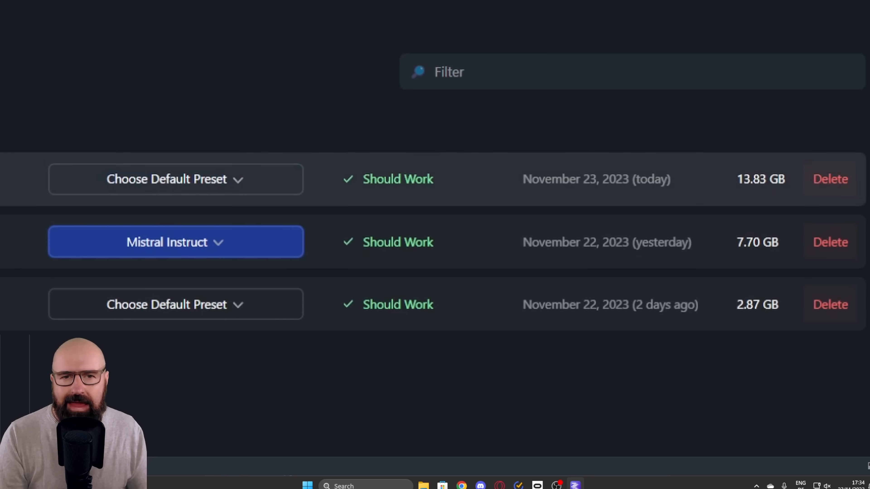
mouse_move(111, 255)
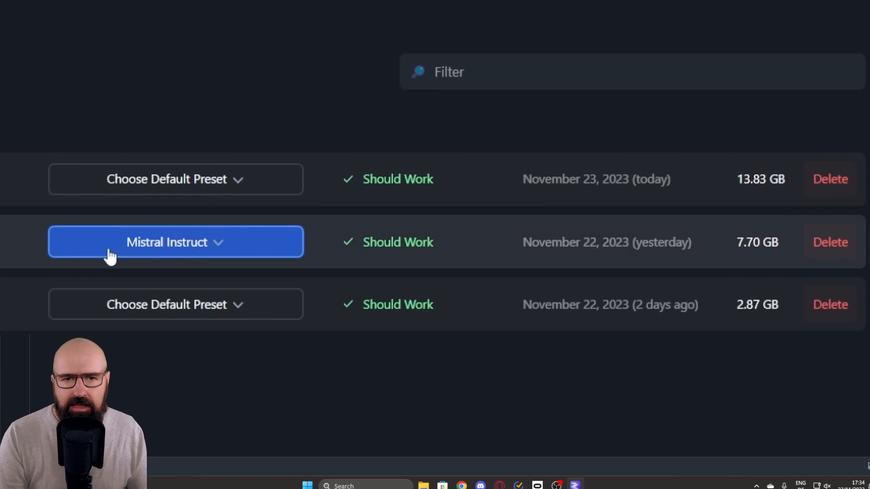
mouse_move(240, 252)
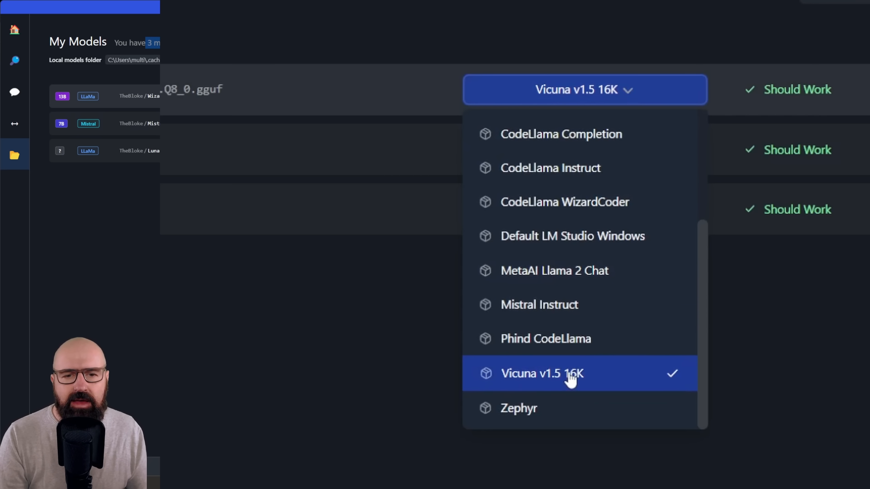
mouse_move(582, 383)
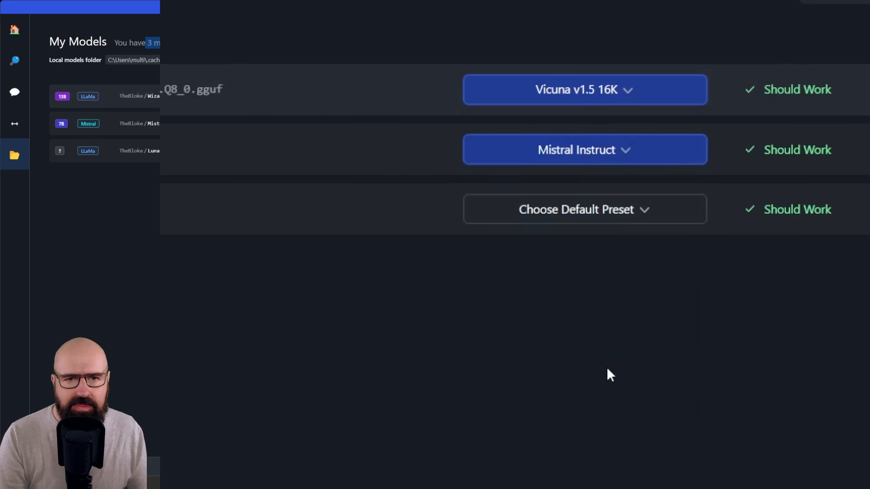
mouse_move(435, 343)
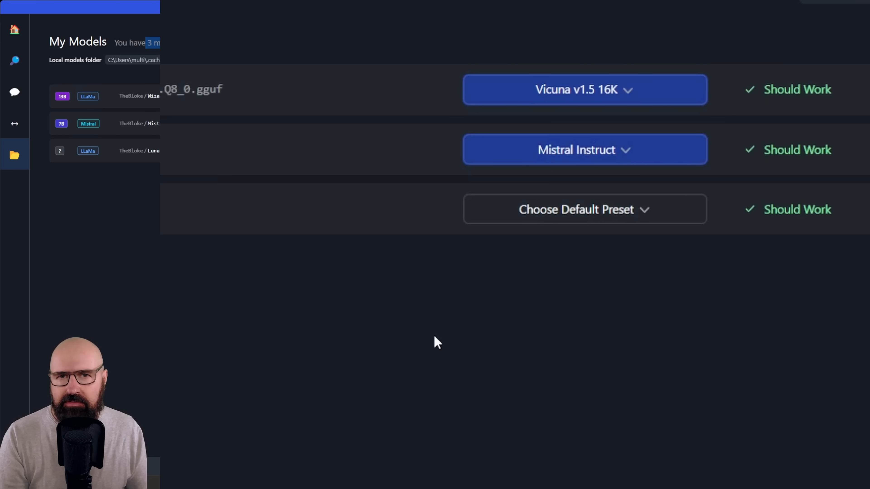
mouse_move(434, 92)
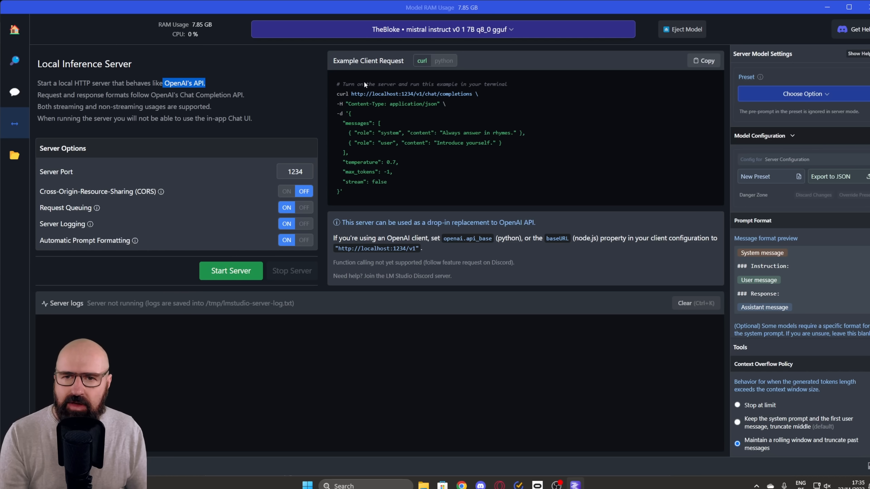
mouse_move(372, 112)
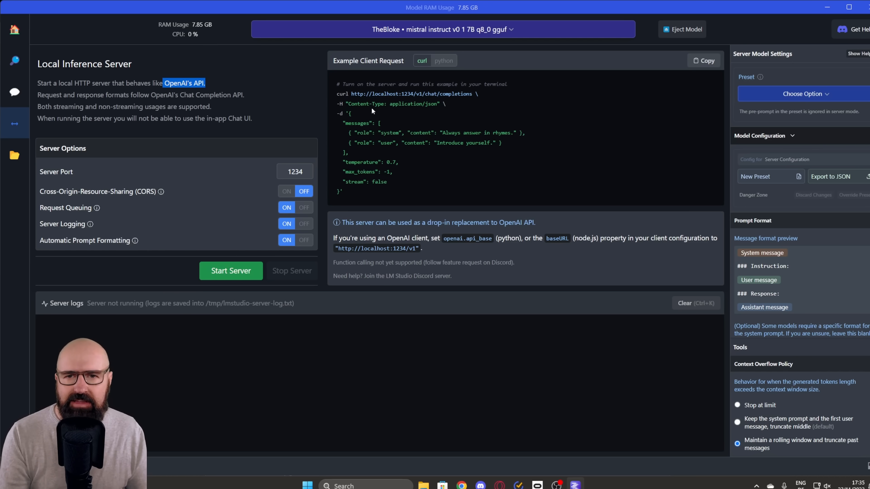
Show the server's example client request as Python and list the server preset choices.
click(443, 60)
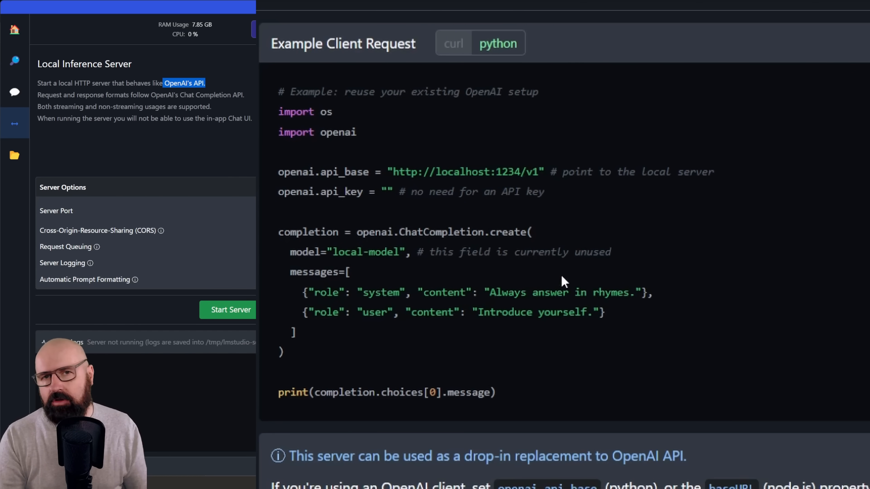
mouse_move(598, 332)
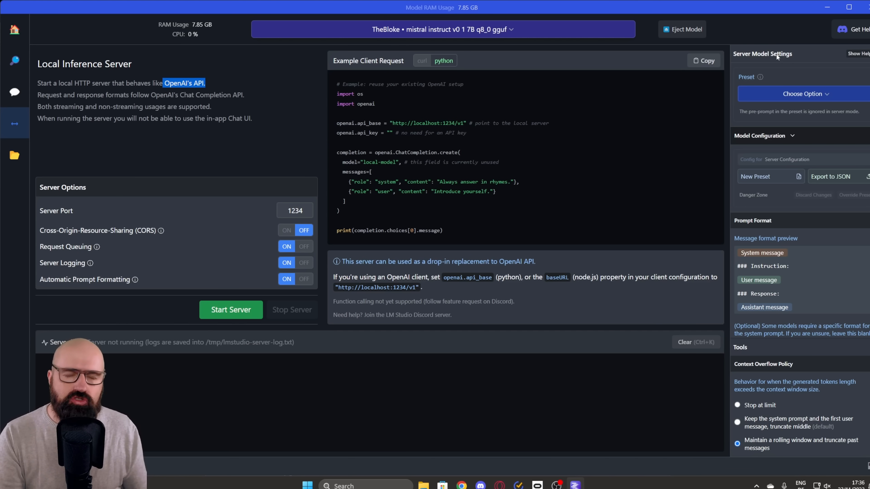
mouse_move(792, 147)
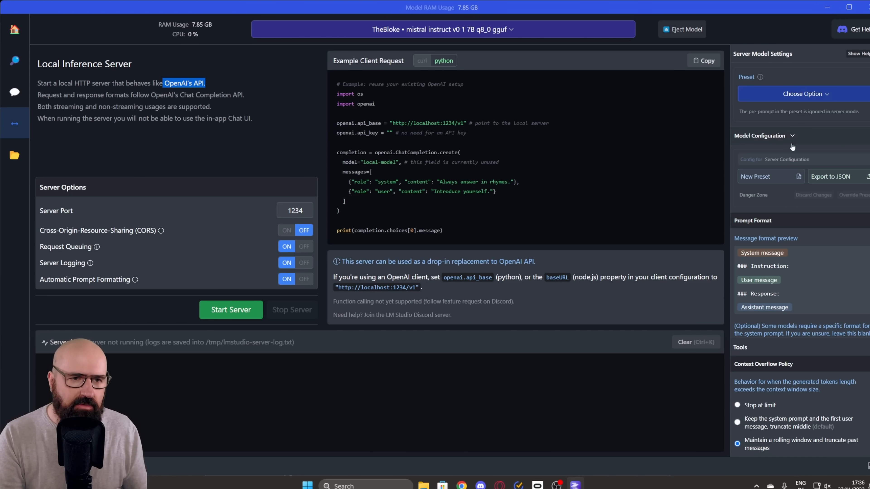
click(801, 93)
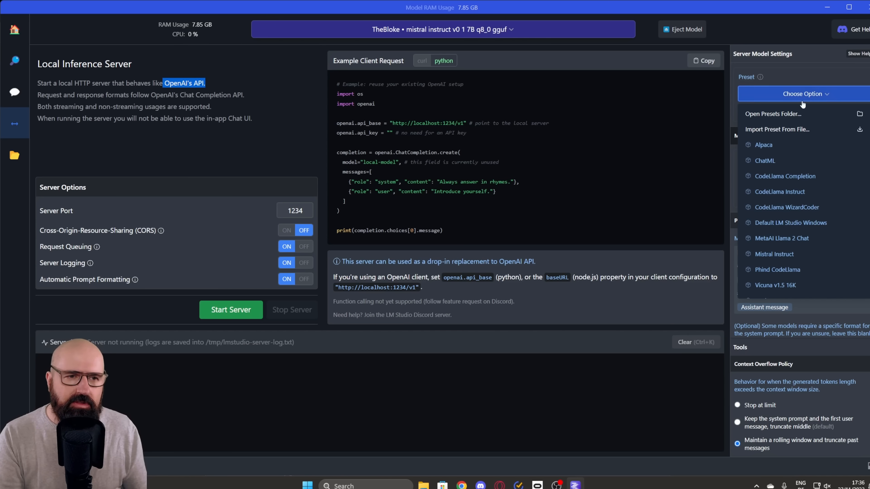